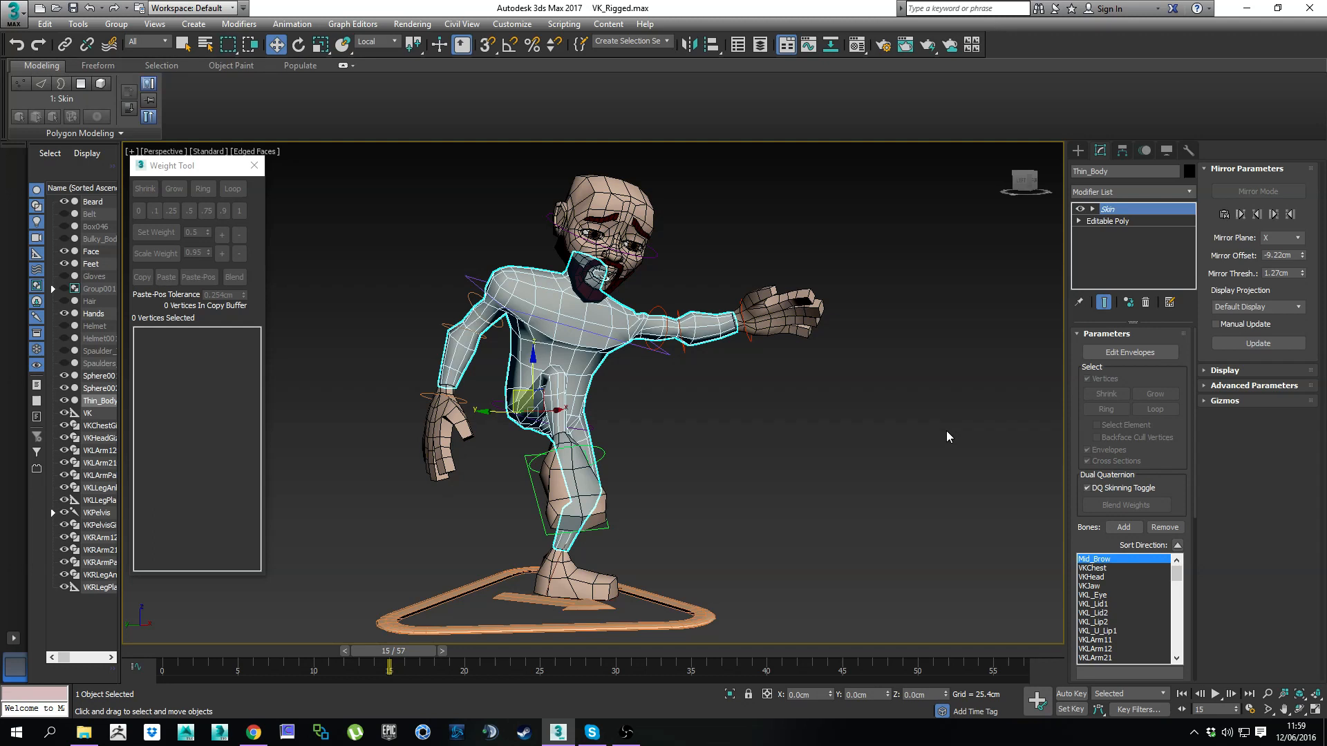
# Step: Review the Skin modifier's Weight Solver options and leave the solver set to Voxel
pyautogui.click(1128, 353)
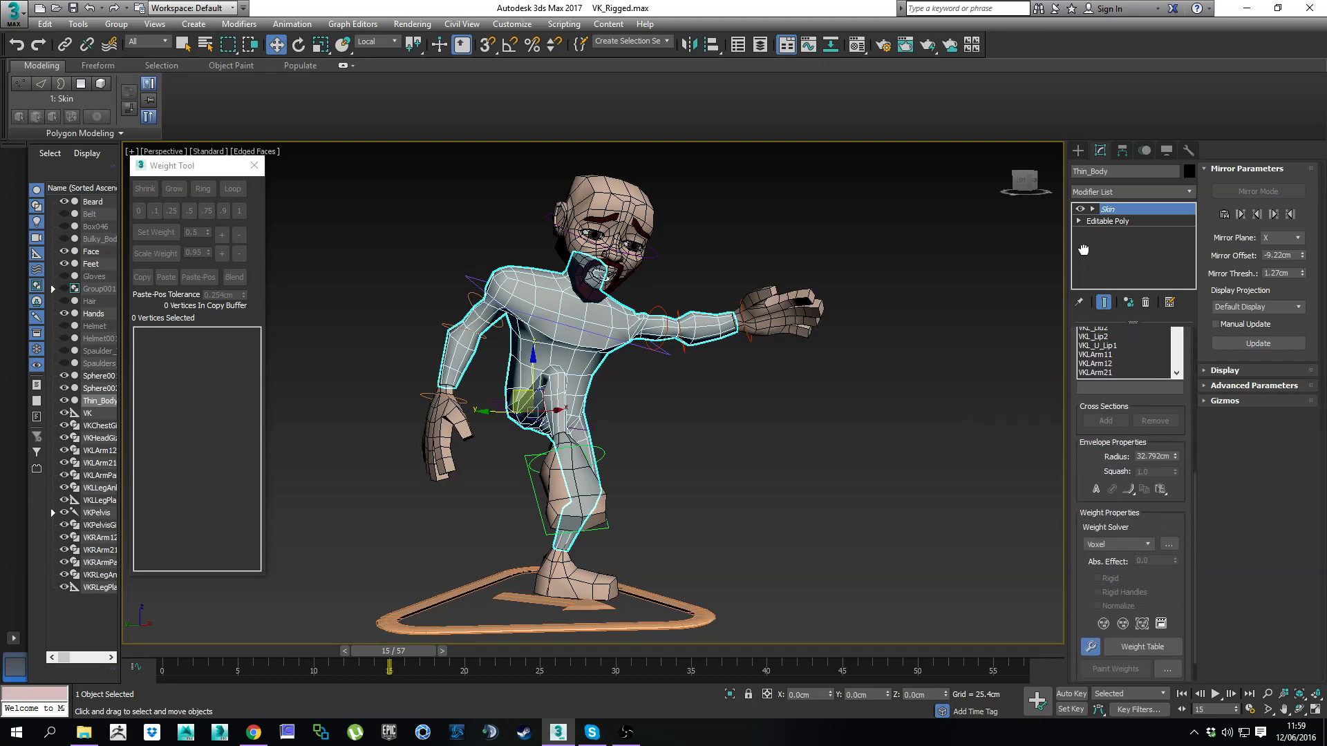
pyautogui.click(1149, 510)
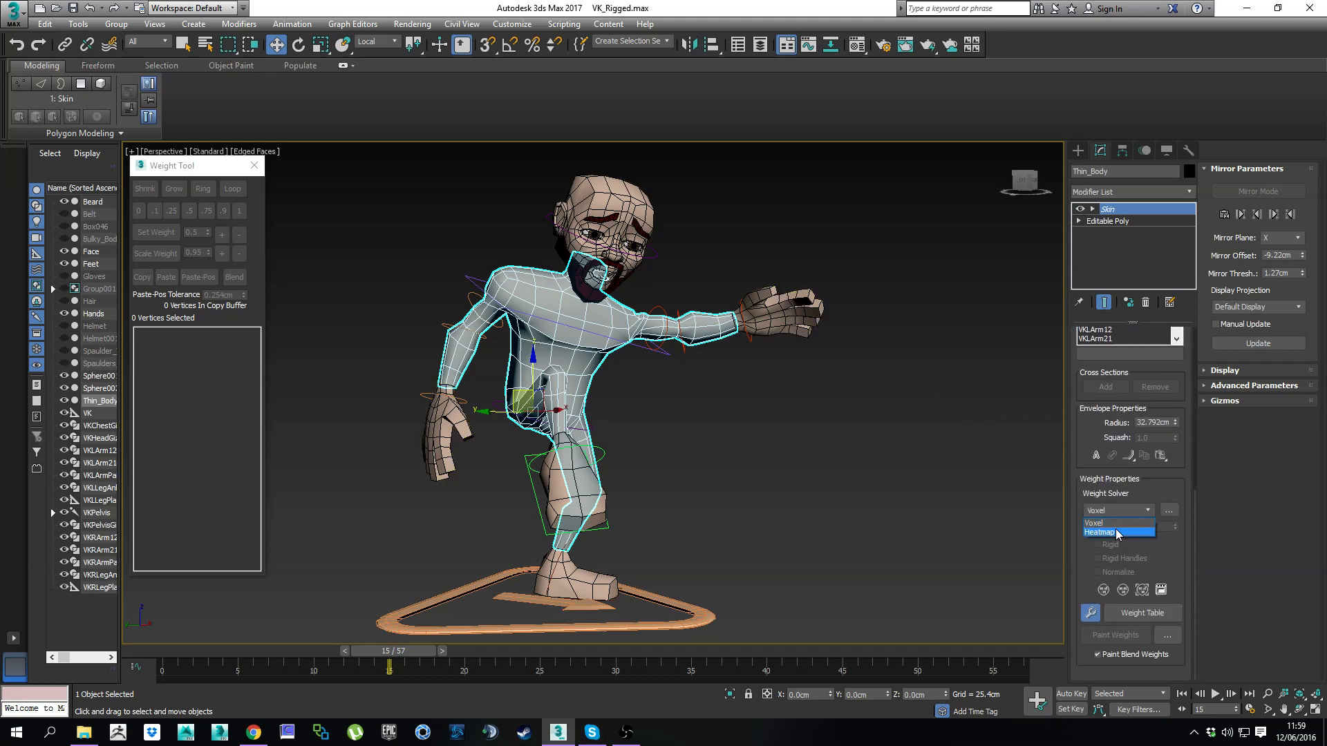
pyautogui.click(1116, 522)
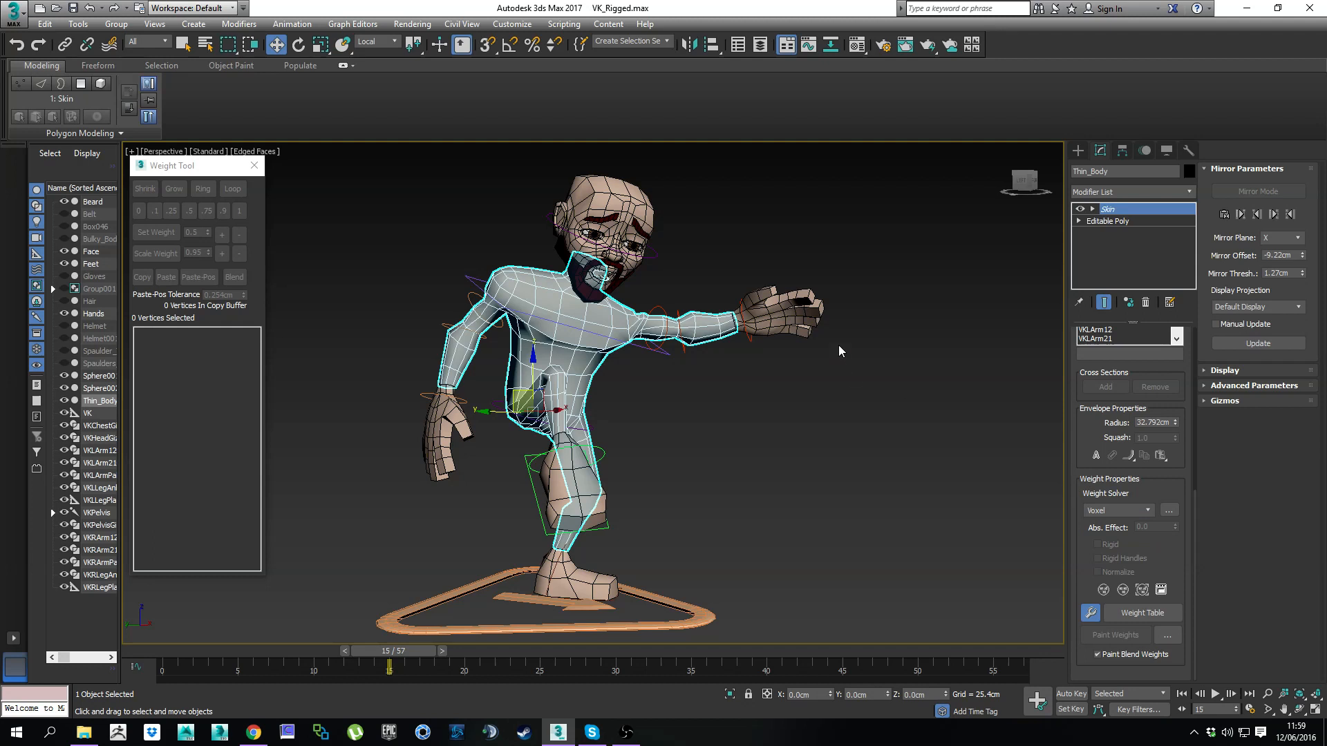
pyautogui.moveTo(685, 258)
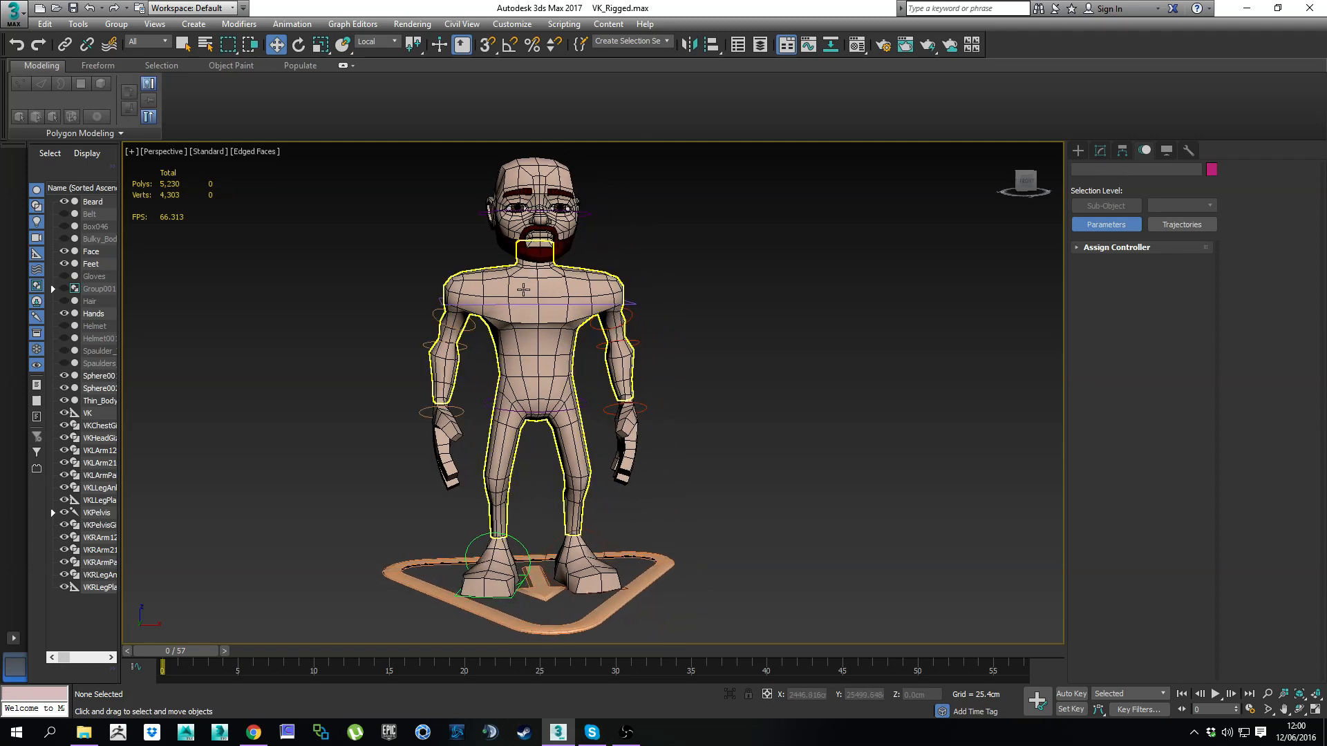
# Step: Show bone objects and select the six body pieces in the Thin_Mesh named selection set
pyautogui.click(630, 40)
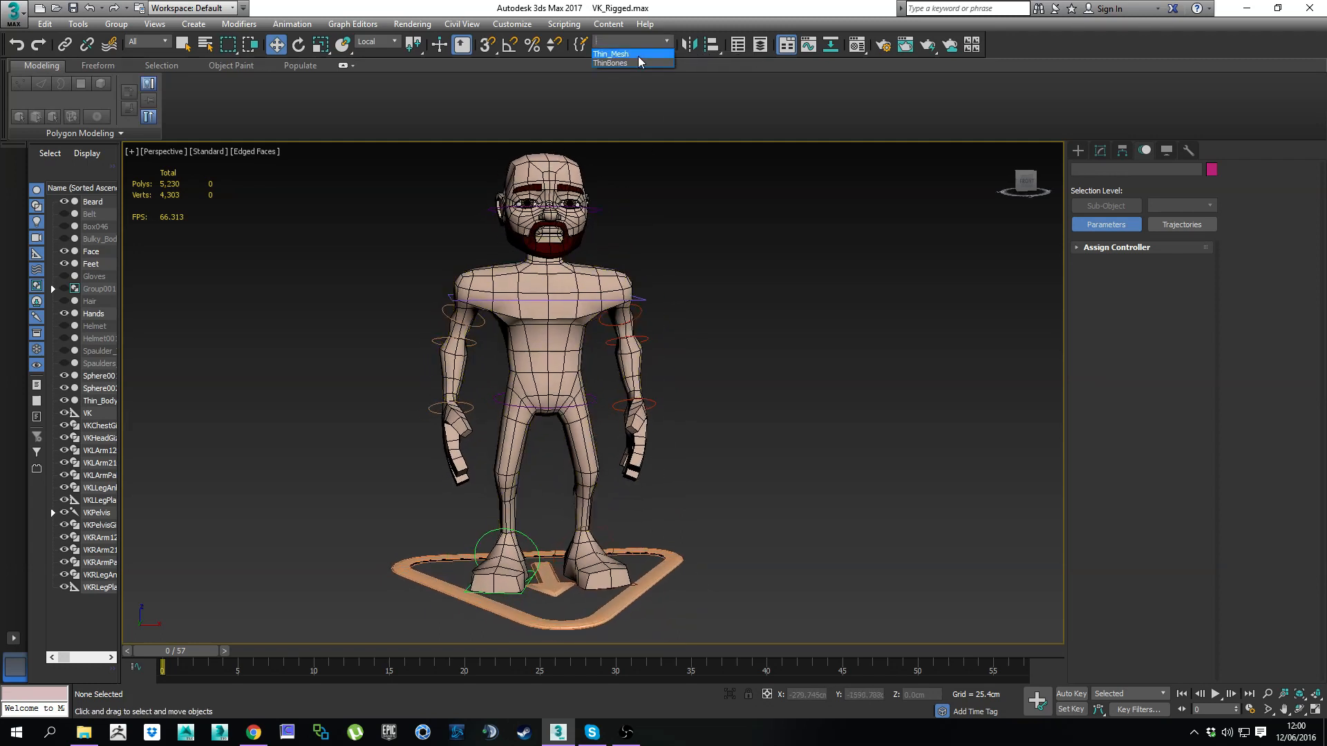
pyautogui.click(610, 63)
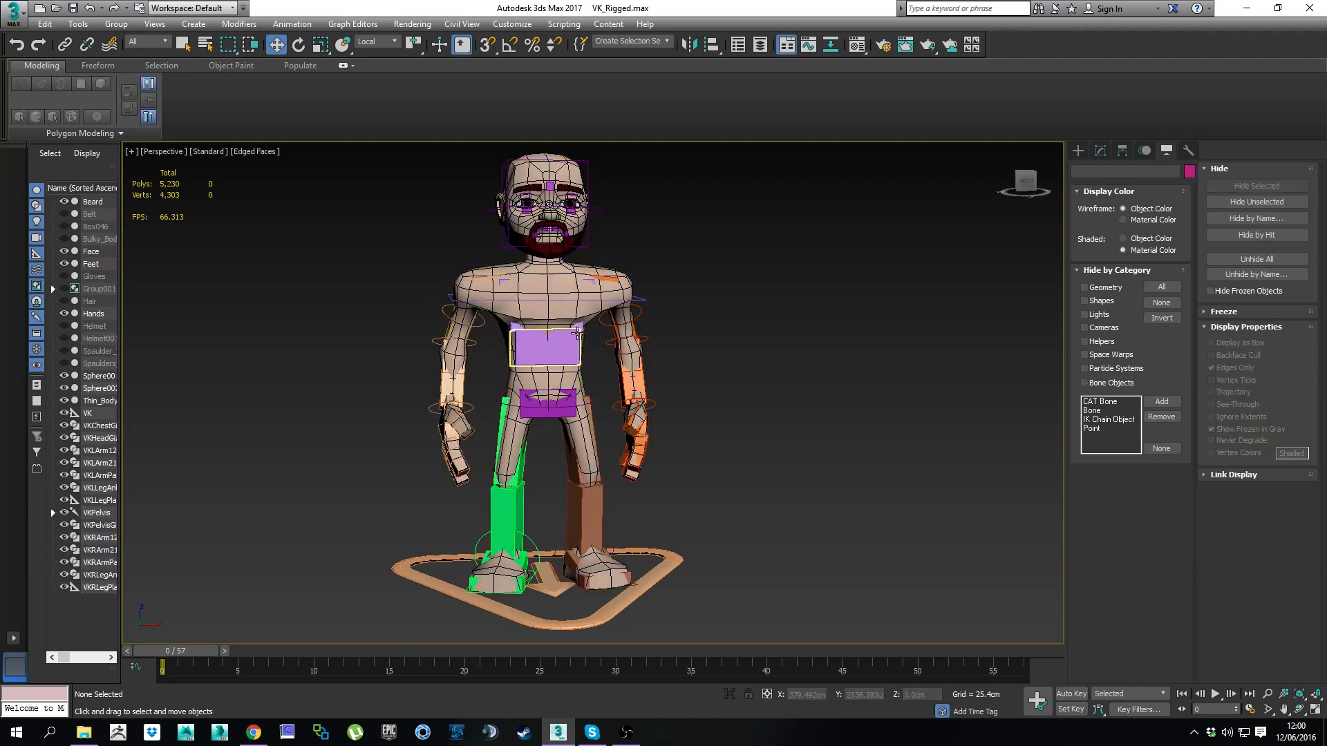
pyautogui.moveTo(584, 331)
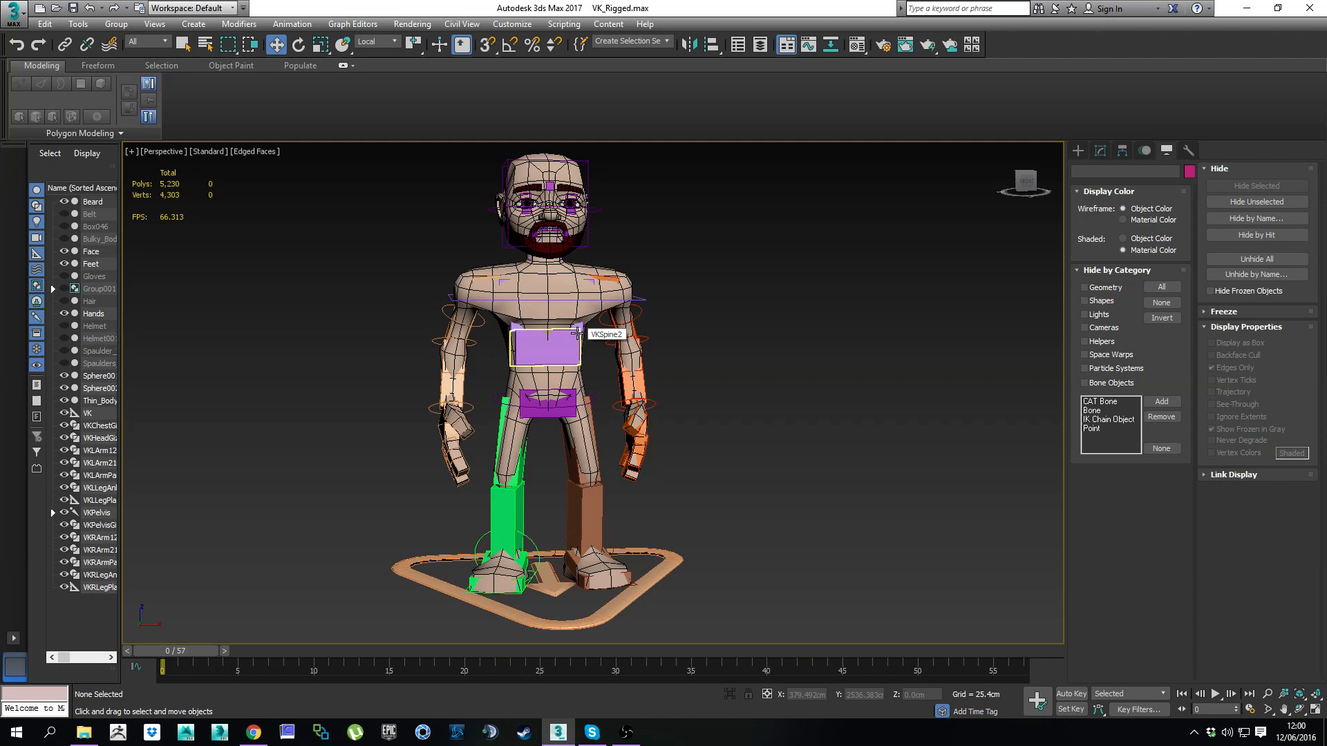
pyautogui.moveTo(641, 80)
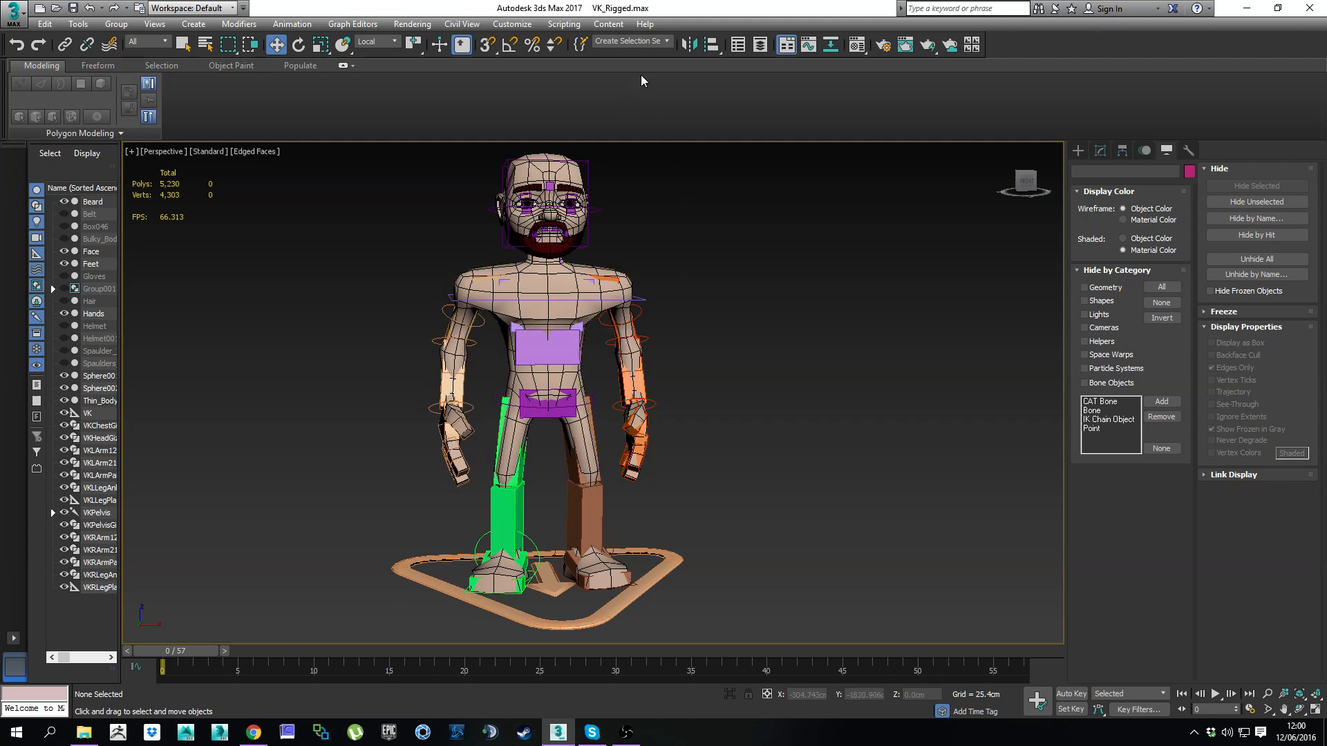
pyautogui.click(630, 41)
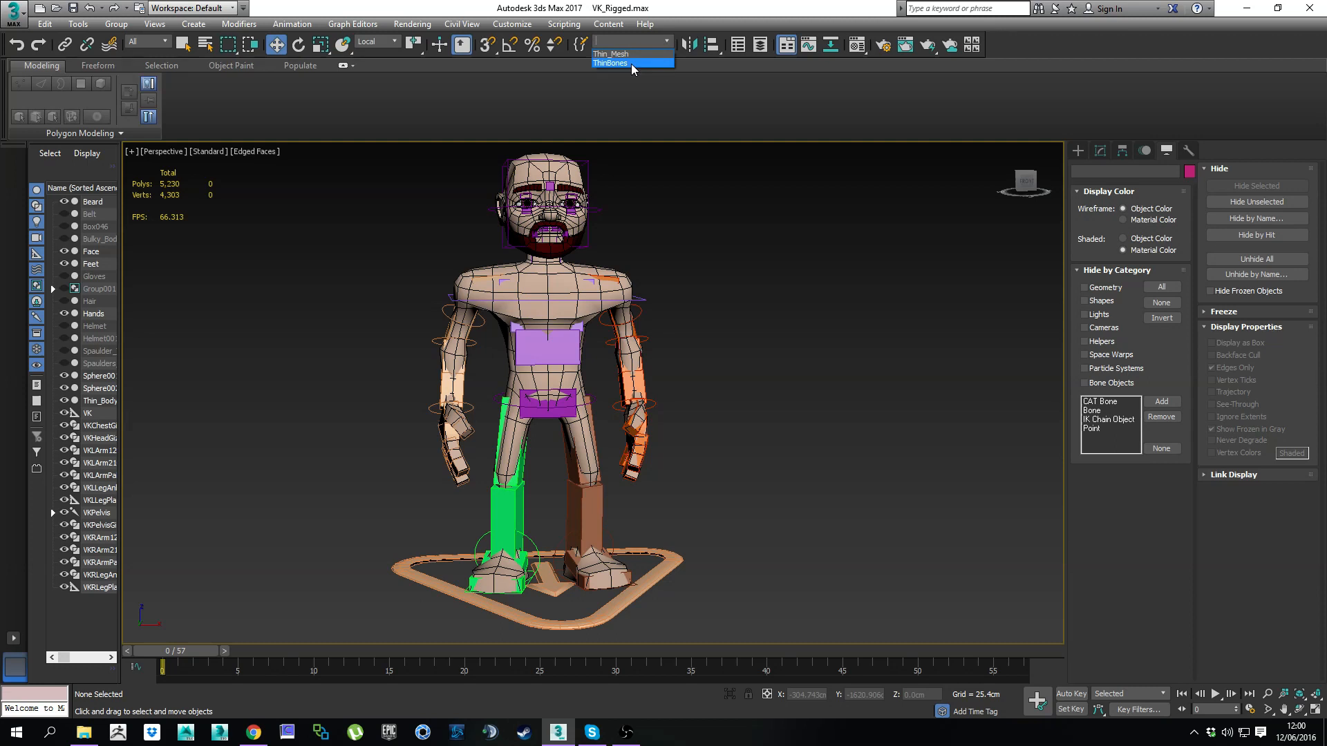
pyautogui.click(610, 62)
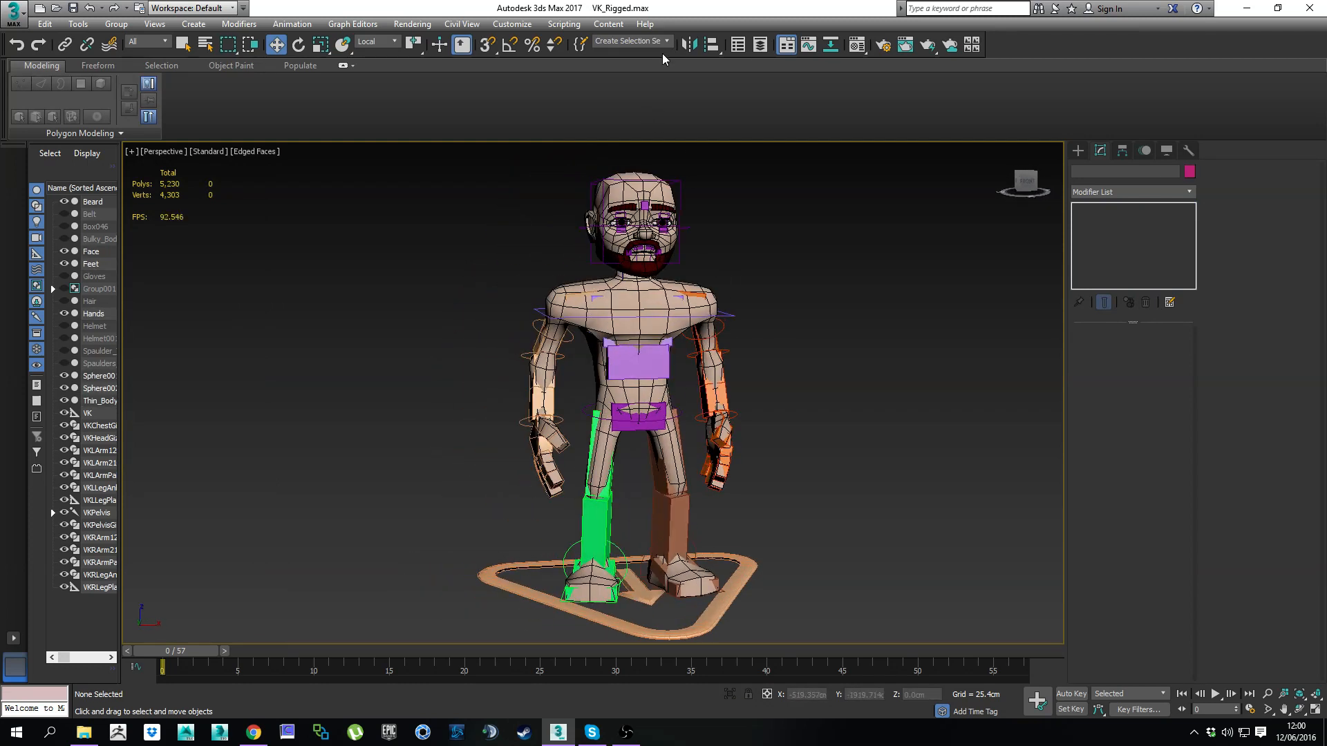
pyautogui.click(664, 41)
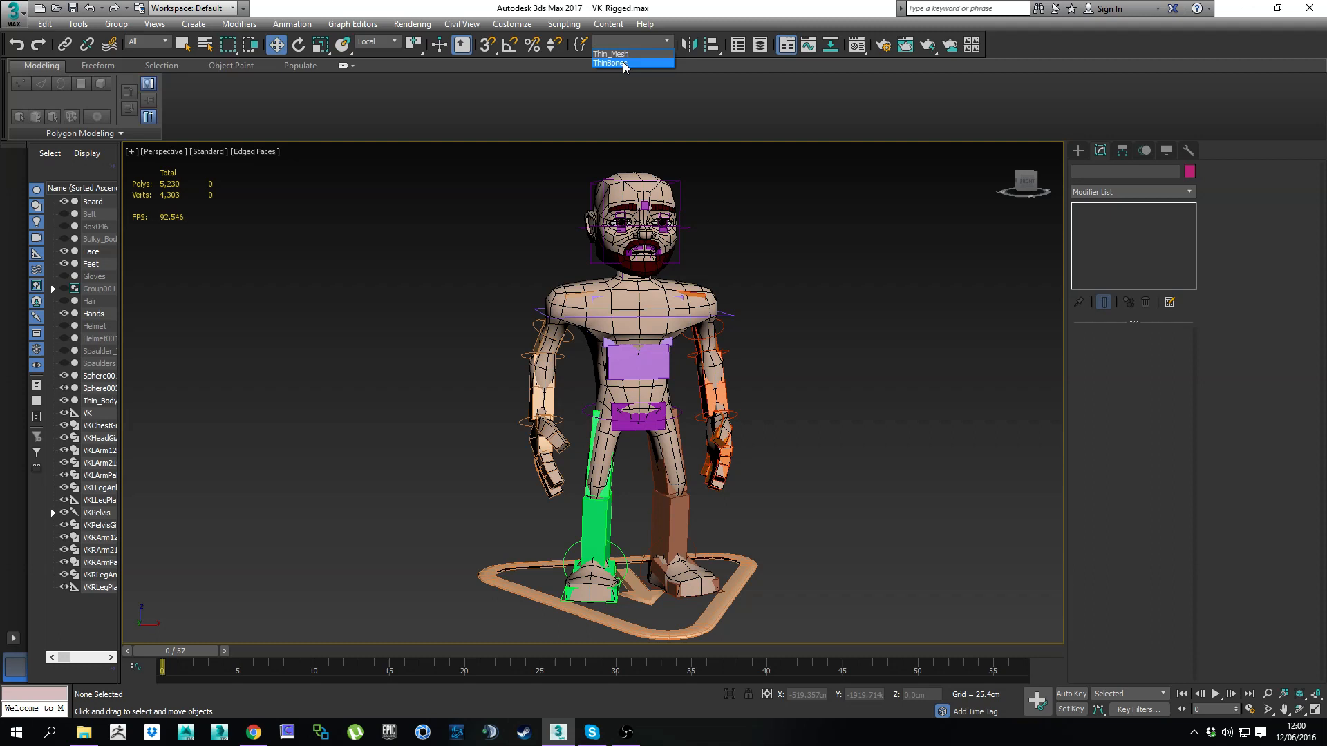
pyautogui.moveTo(609, 54)
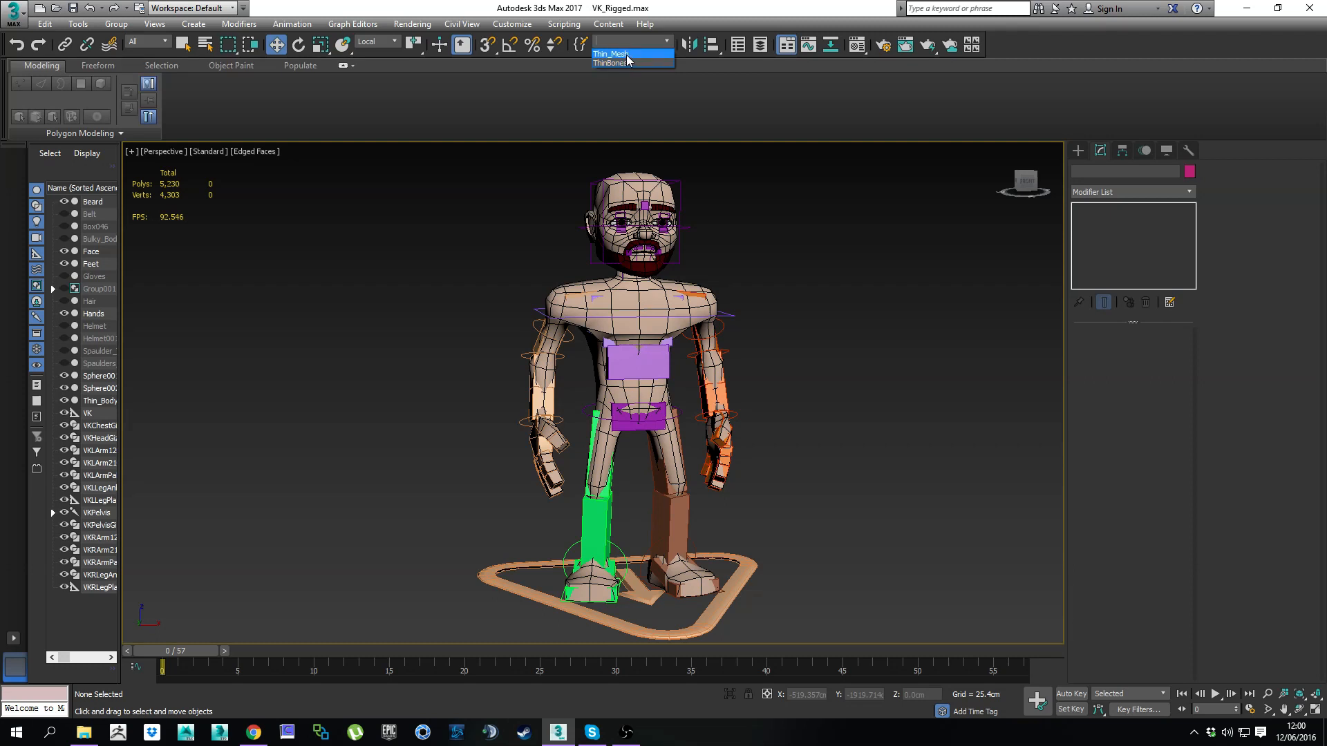
pyautogui.click(1132, 192)
pyautogui.write('Skin')
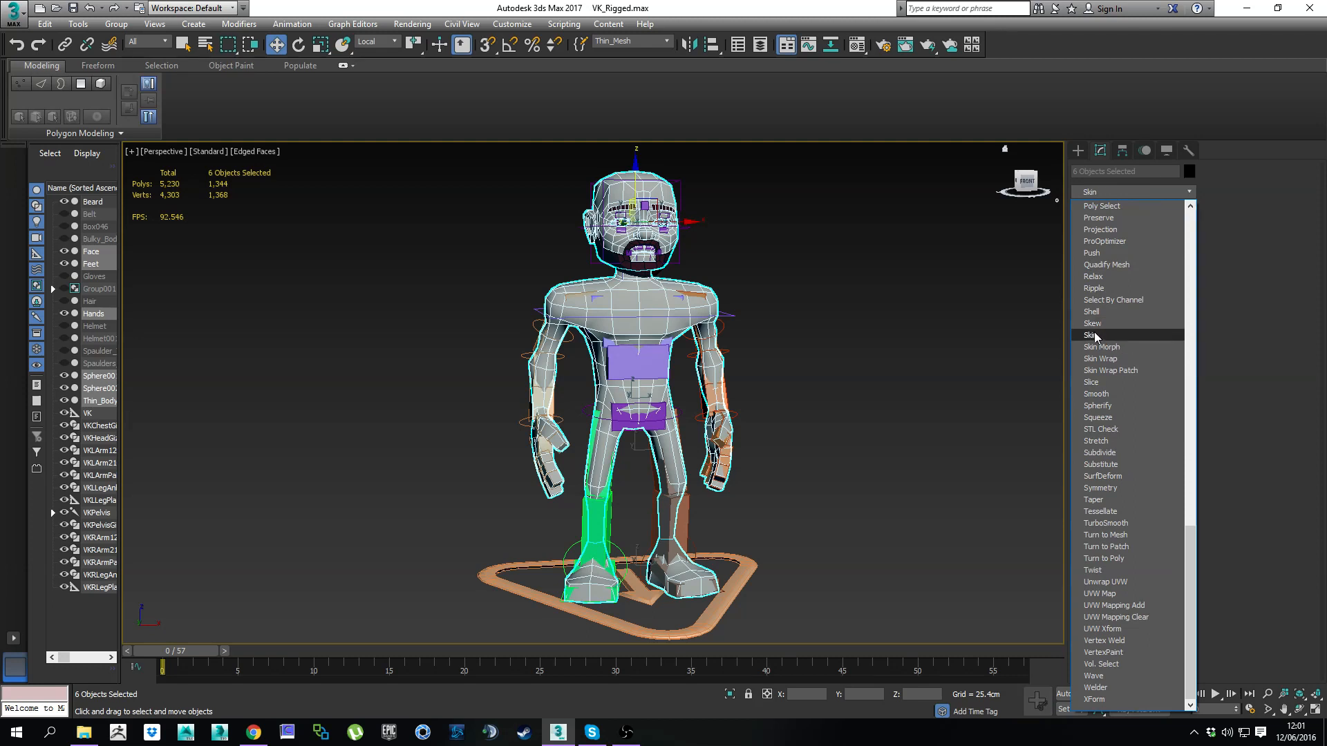
# Step: Apply a shared Skin modifier to the six meshes and start adding bones
pyautogui.click(1092, 335)
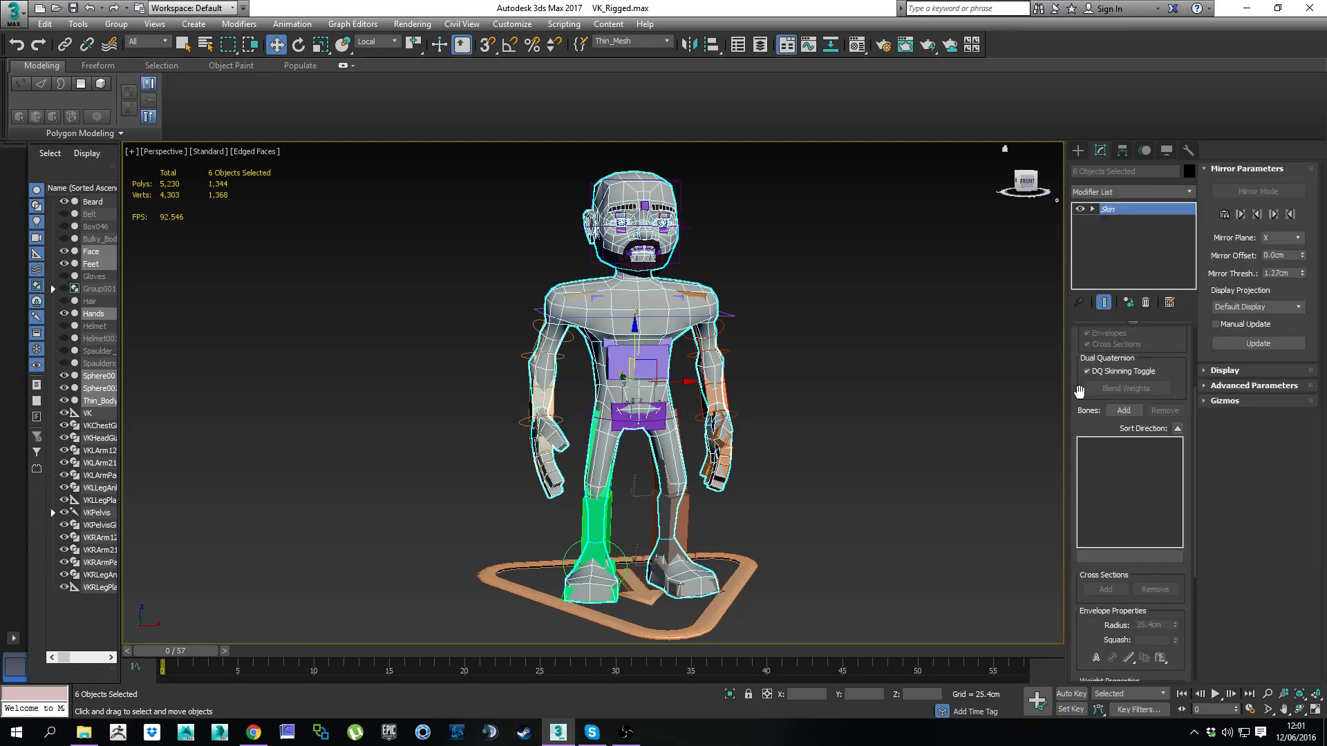
pyautogui.click(1122, 410)
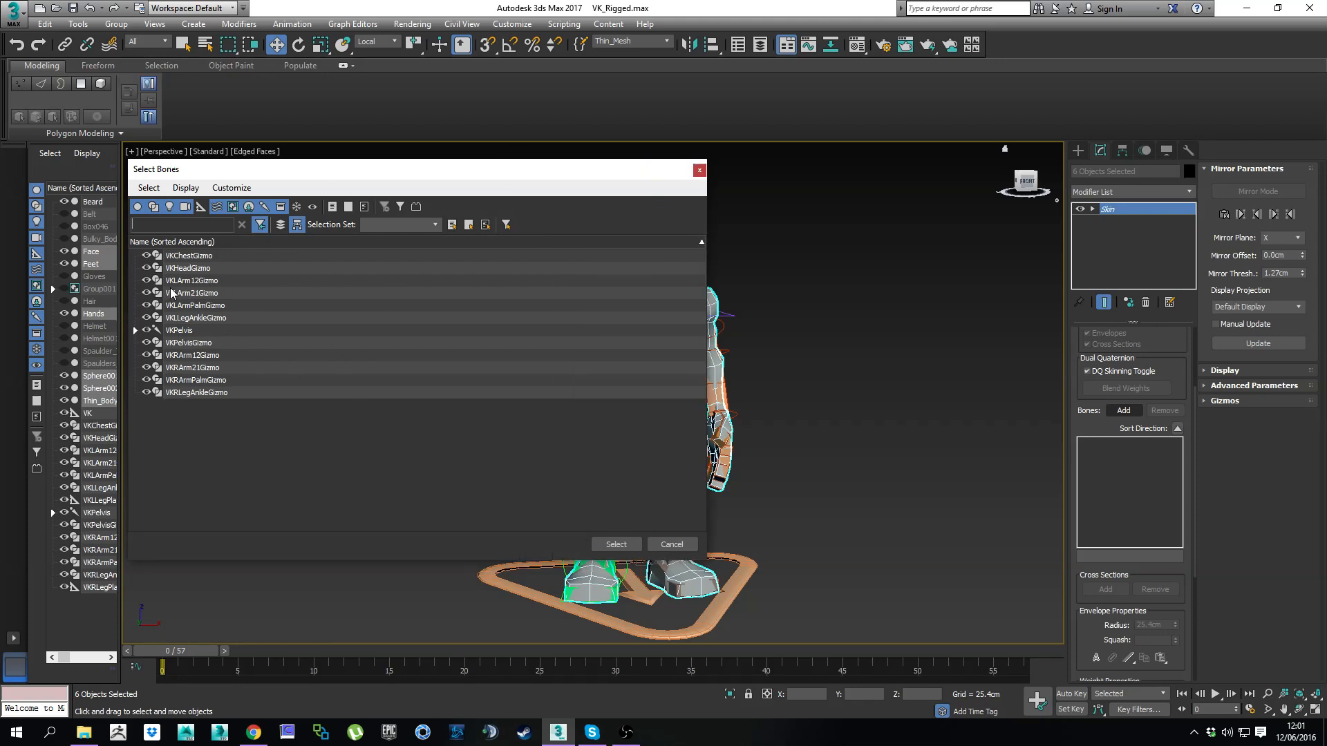
pyautogui.moveTo(316, 255)
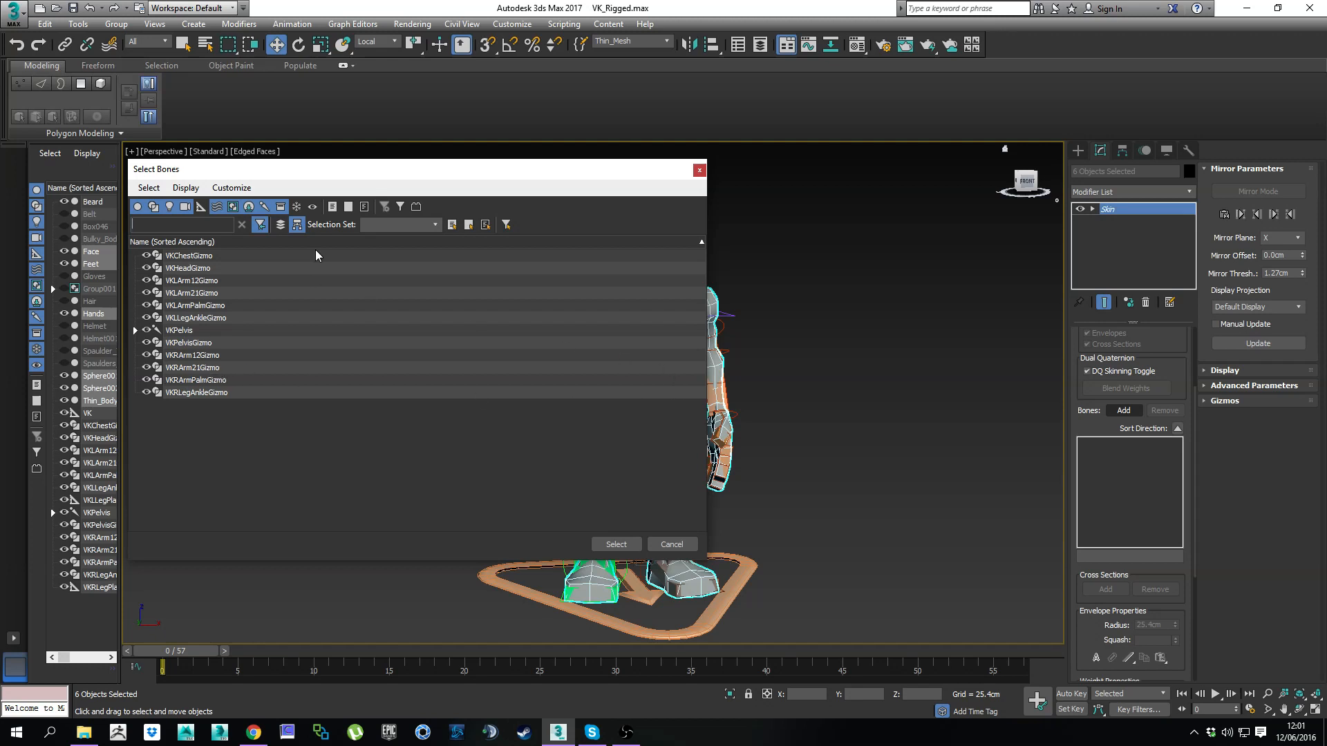
# Step: Add every bone from the ThinBones selection set in the Select Bones dialog
pyautogui.click(135, 330)
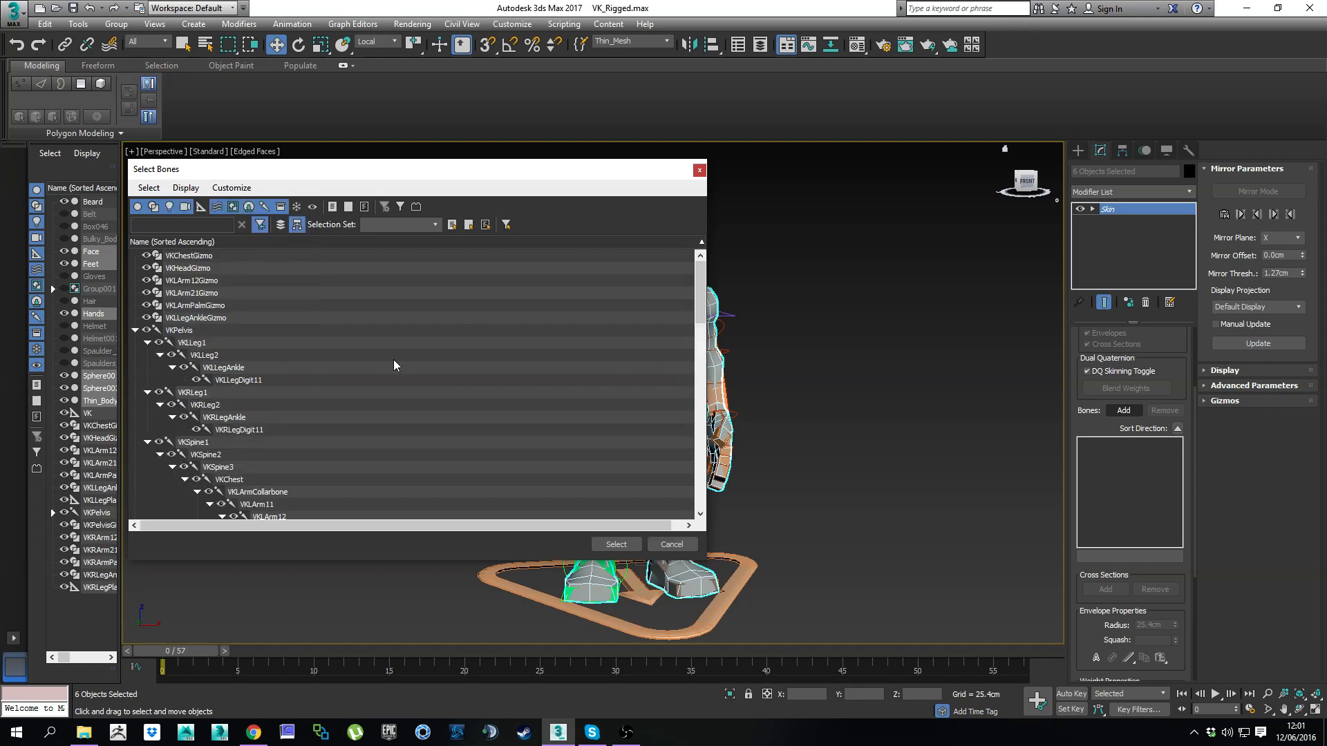
pyautogui.scroll(-3)
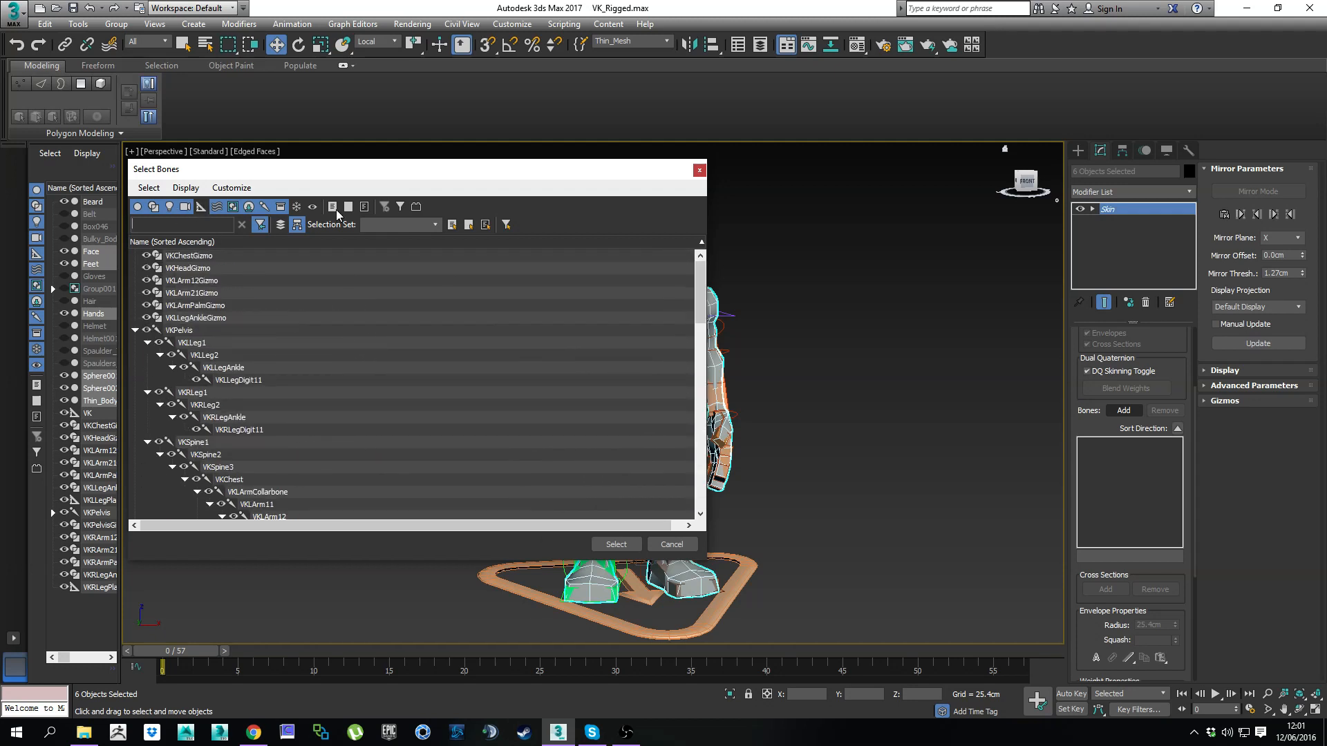
pyautogui.click(433, 224)
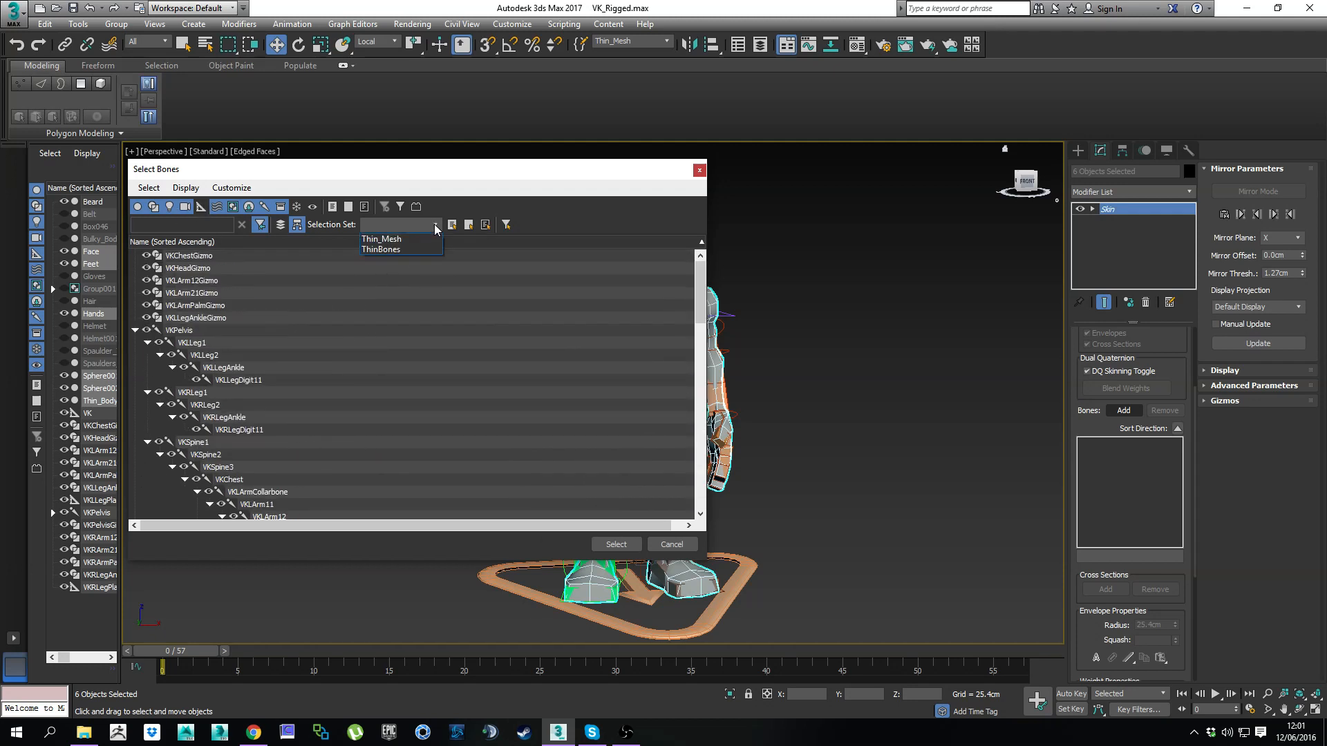
pyautogui.click(380, 249)
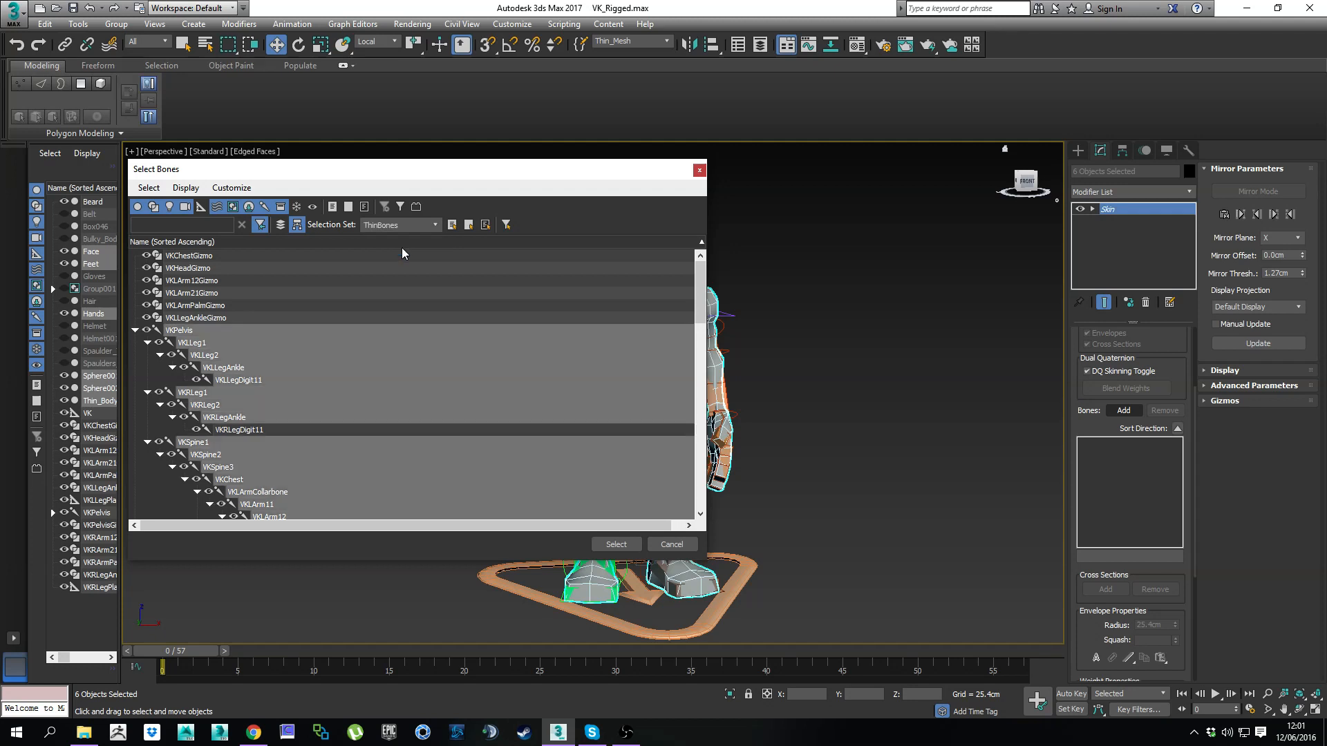
pyautogui.moveTo(521, 300)
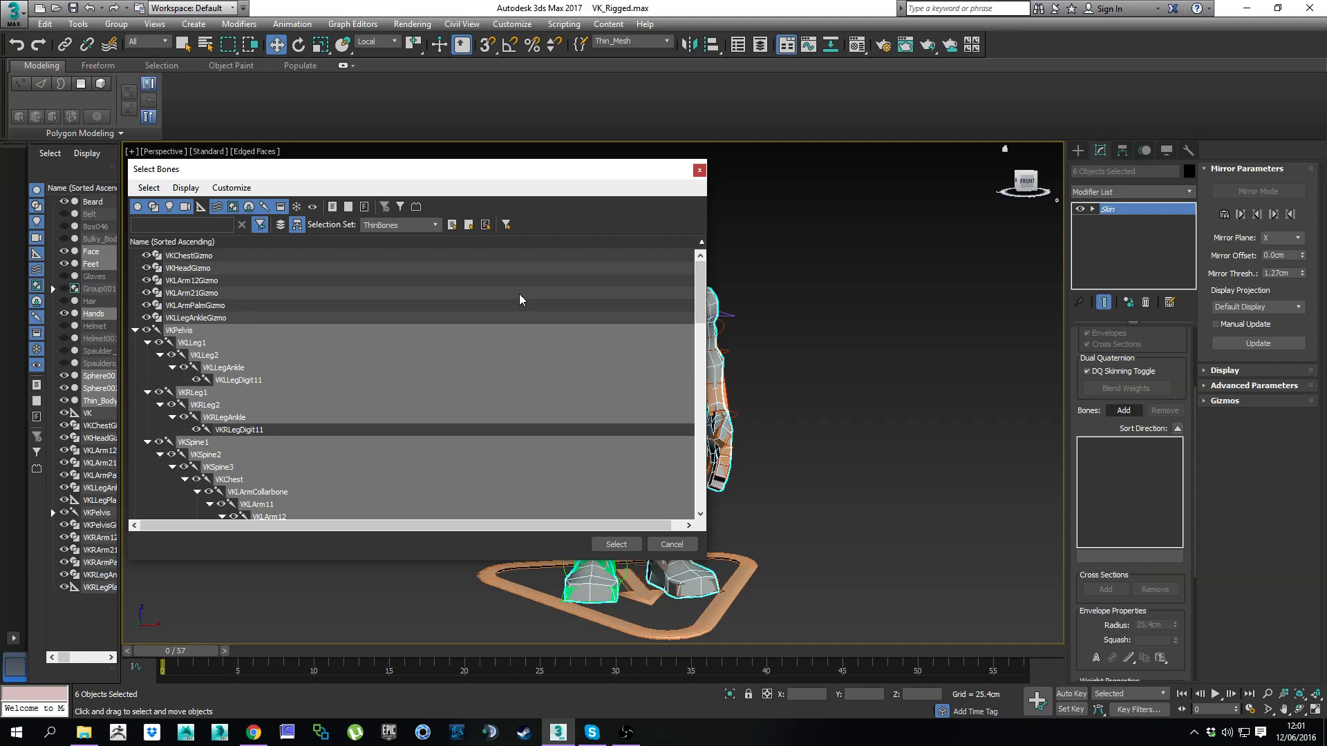
pyautogui.moveTo(666, 438)
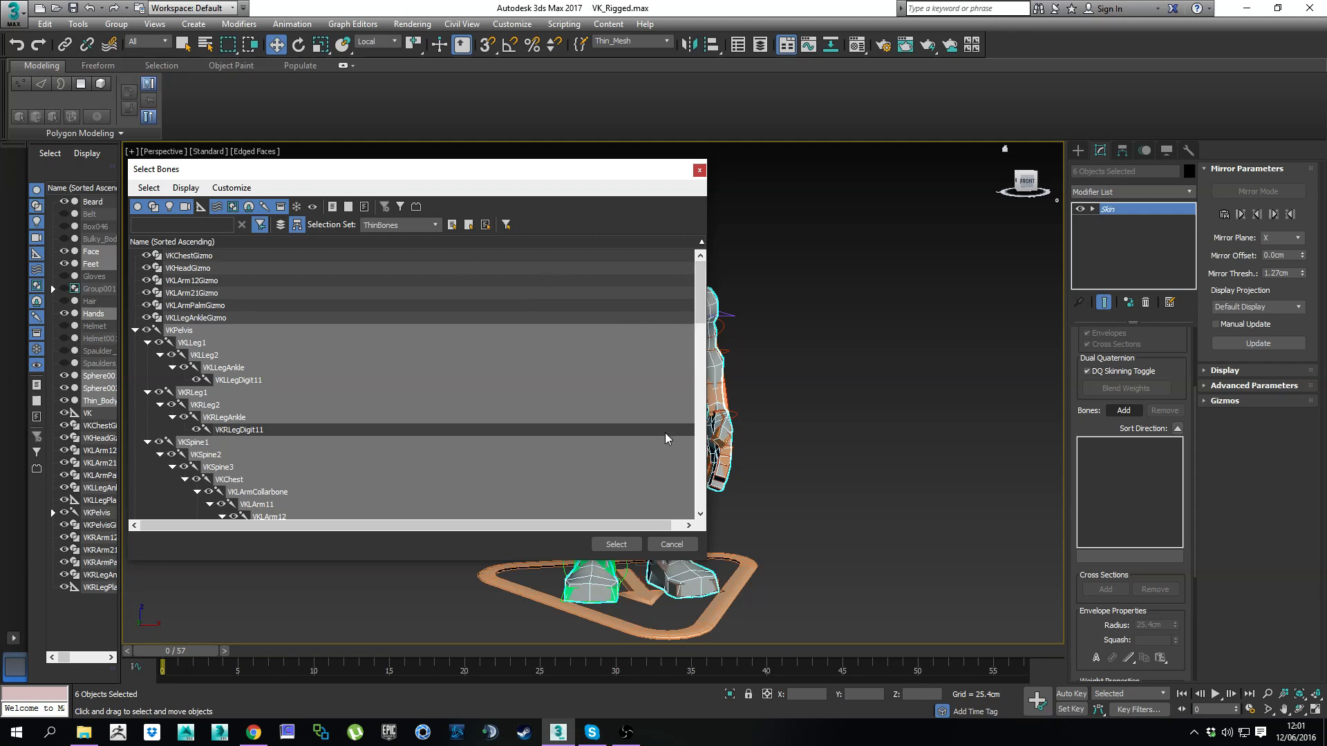
pyautogui.click(614, 544)
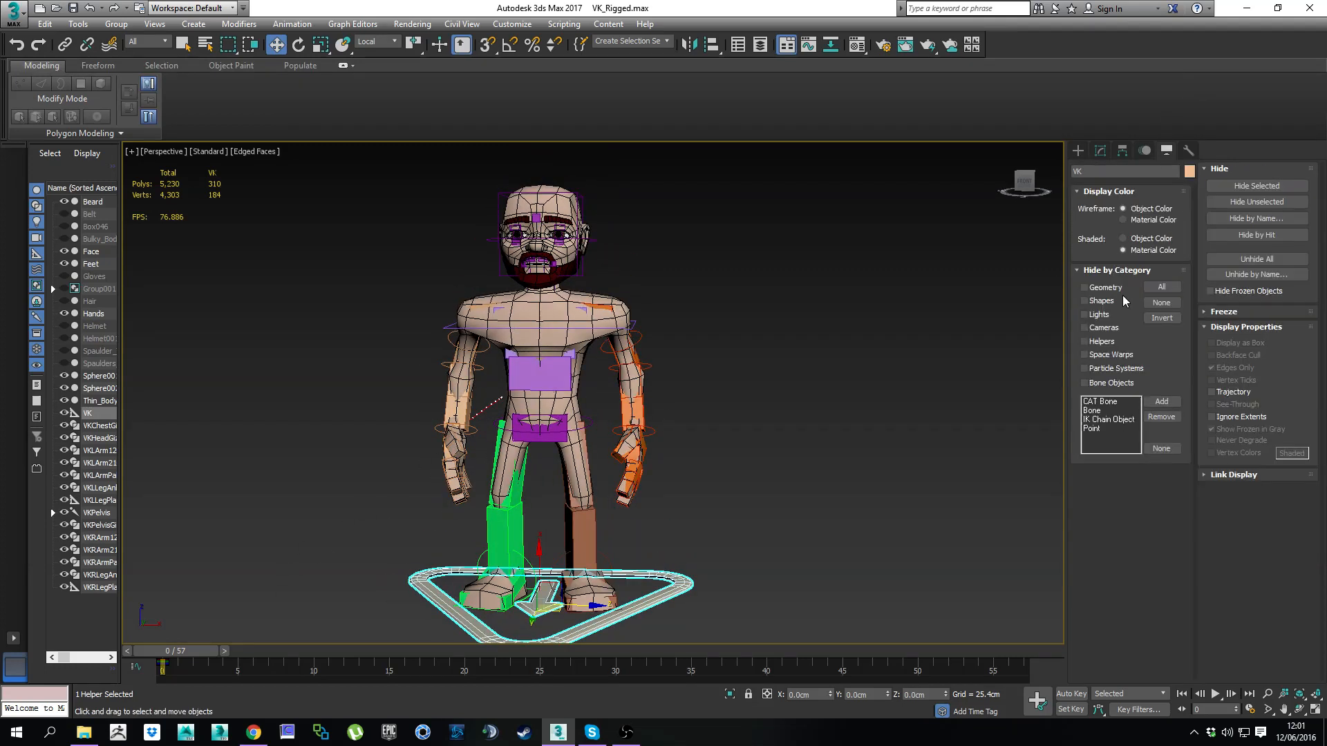
# Step: Scrub the time slider through the animation and zoom in on the face
pyautogui.moveTo(154, 667); pyautogui.dragTo(181, 666)
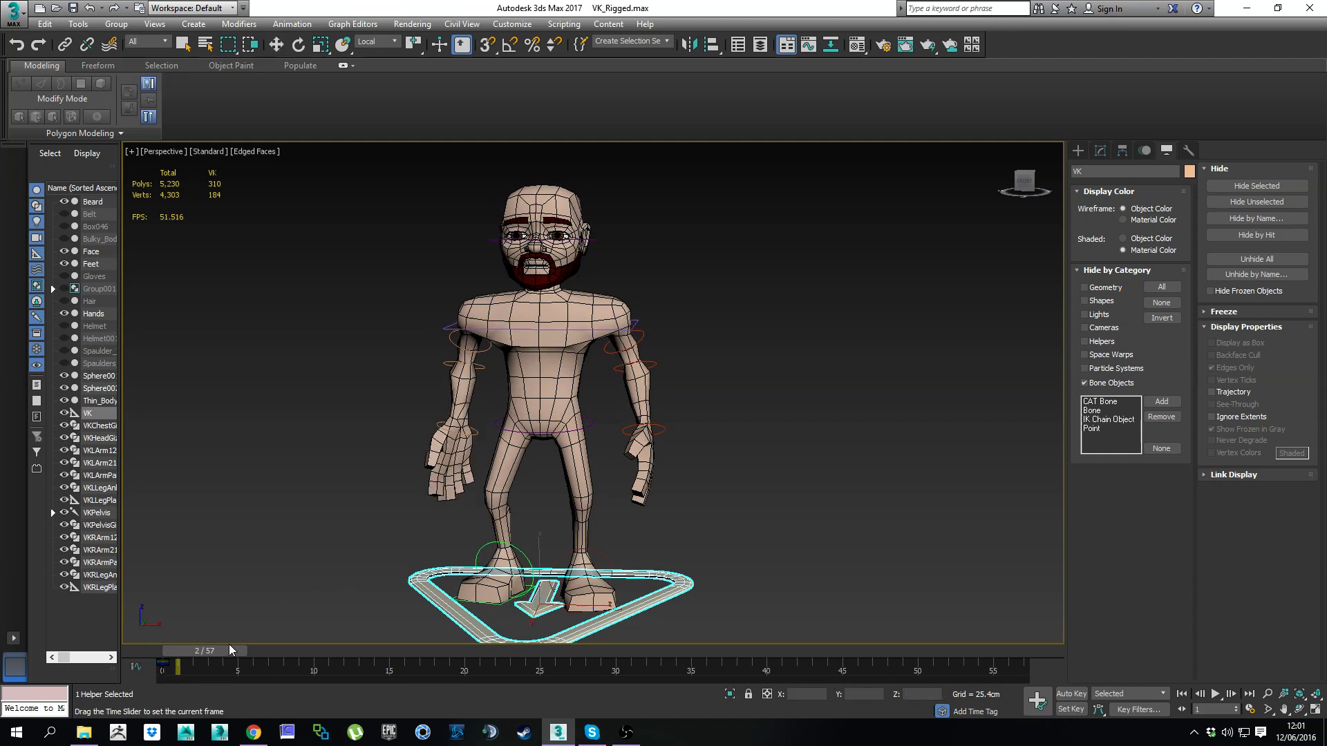
pyautogui.moveTo(177, 667); pyautogui.dragTo(433, 667)
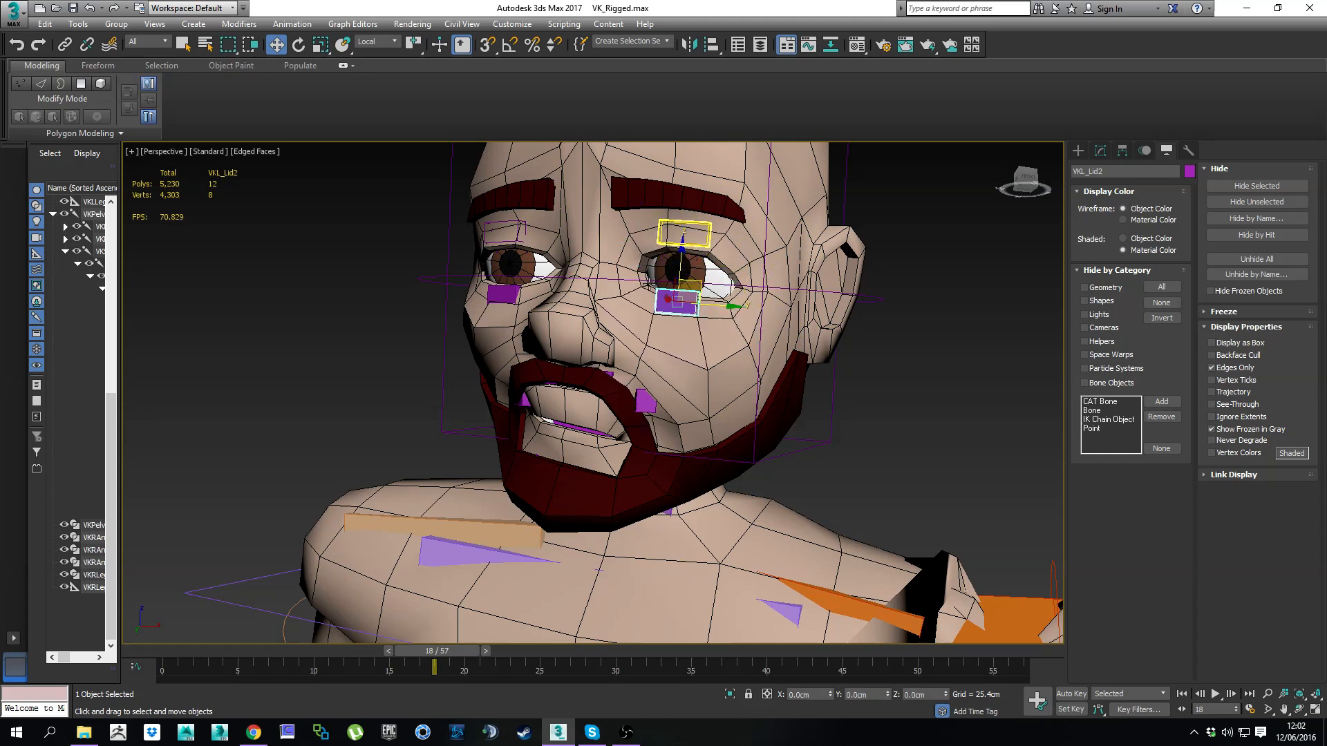
pyautogui.scroll(-3)
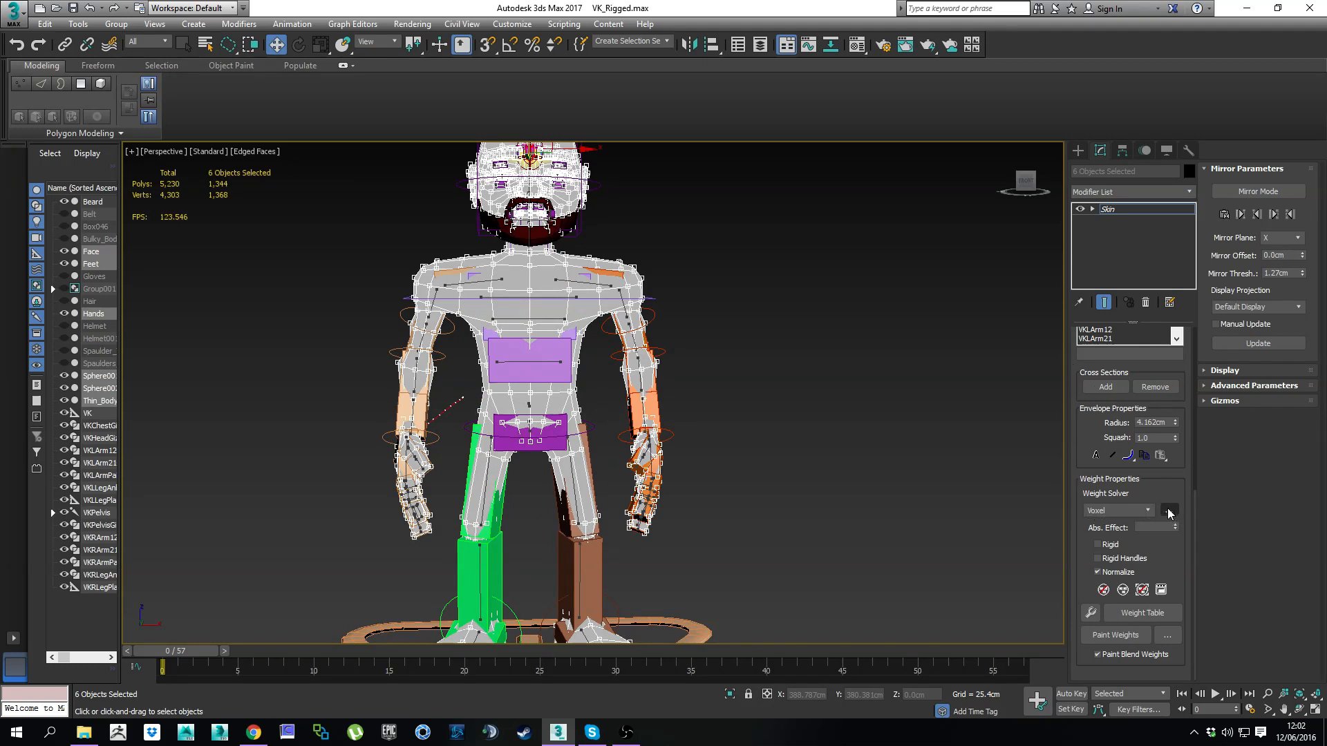
# Step: Apply the Geodesic Voxel Solver with Falloff 0.2, then close its dialog
pyautogui.click(1169, 510)
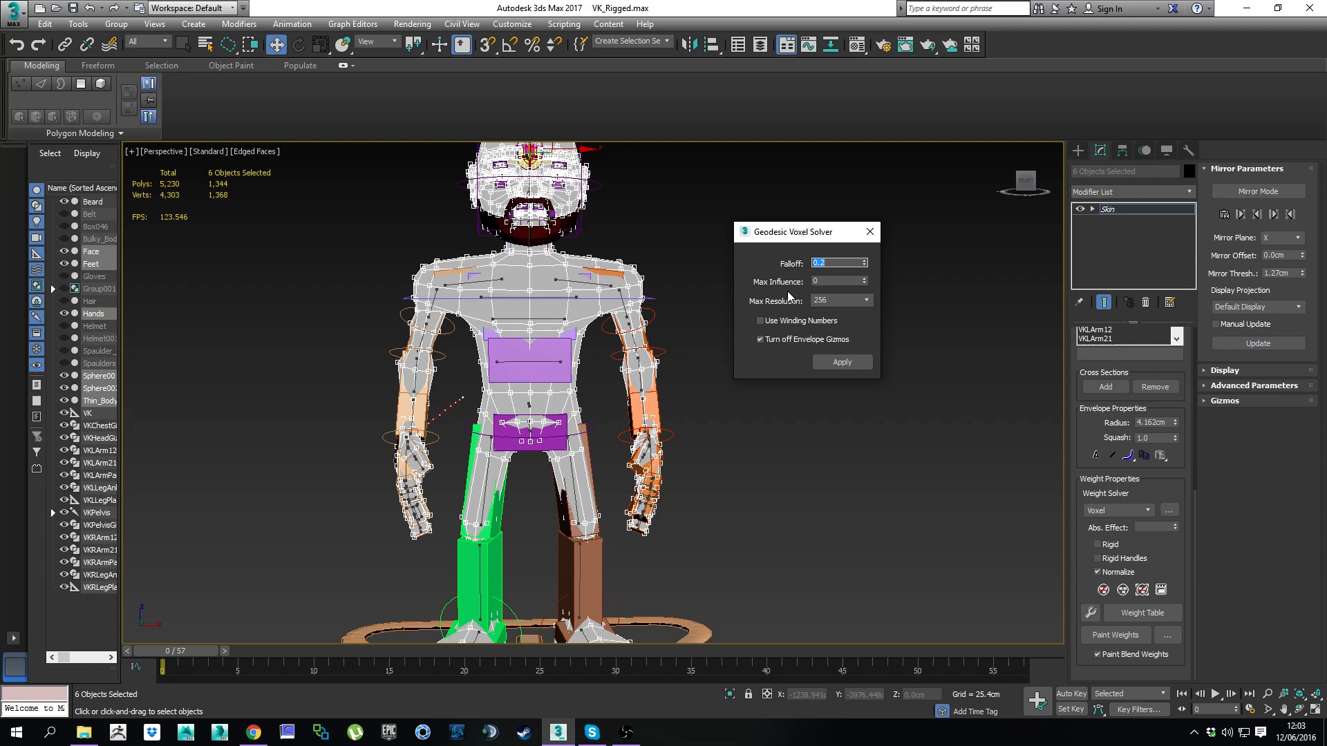
pyautogui.moveTo(782, 301)
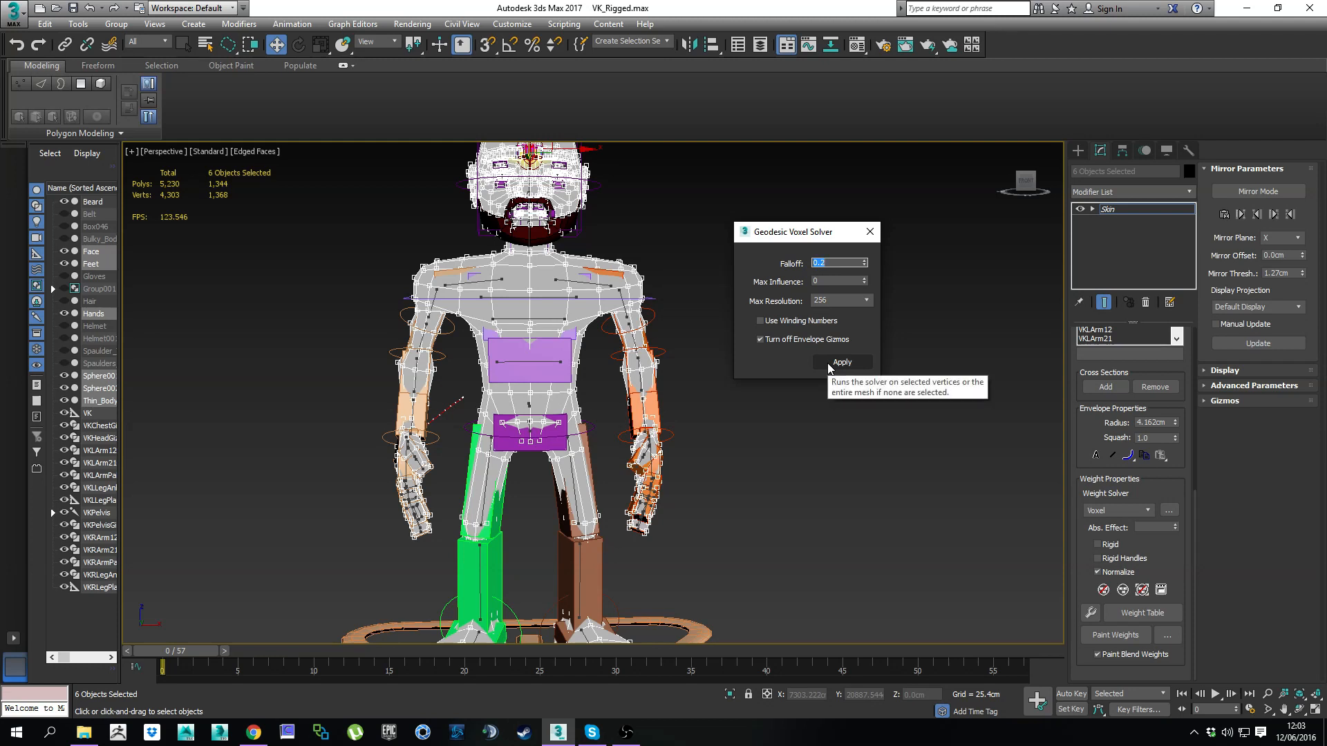
pyautogui.click(841, 362)
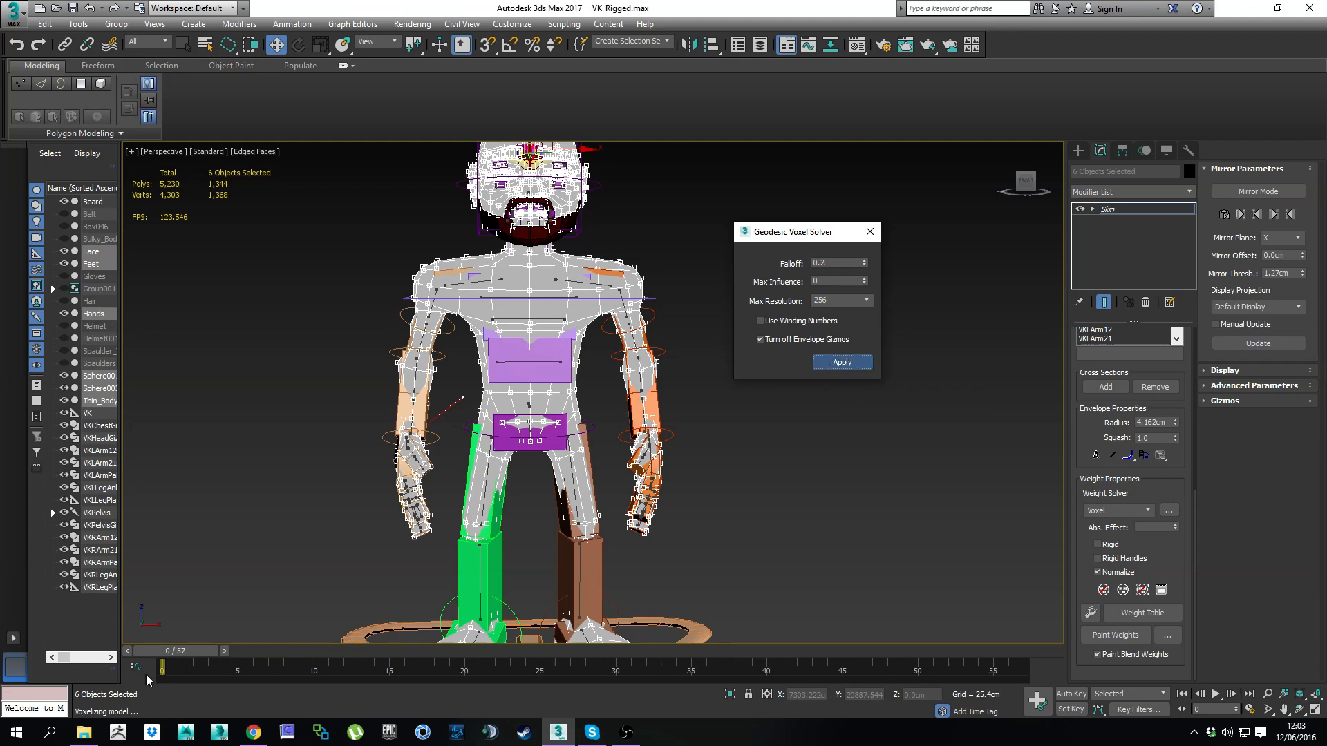
pyautogui.click(841, 362)
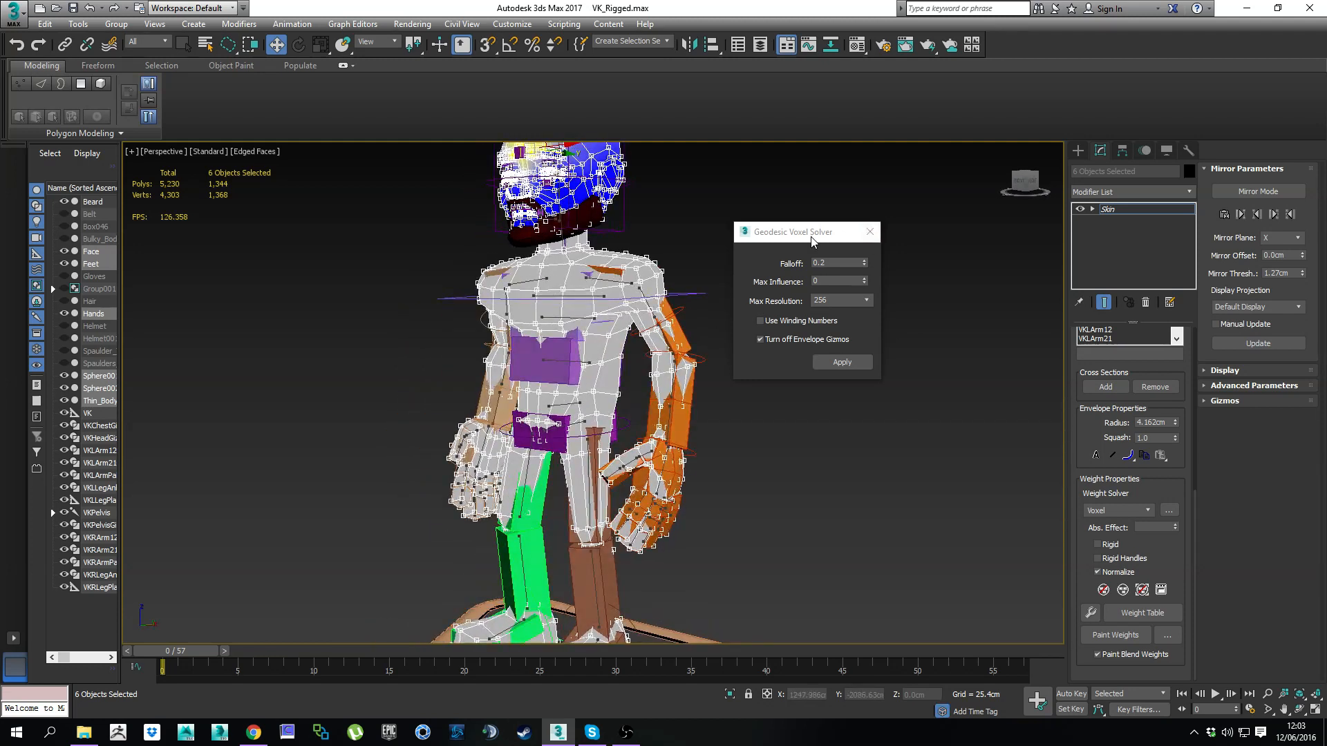
pyautogui.moveTo(791, 233); pyautogui.dragTo(851, 221)
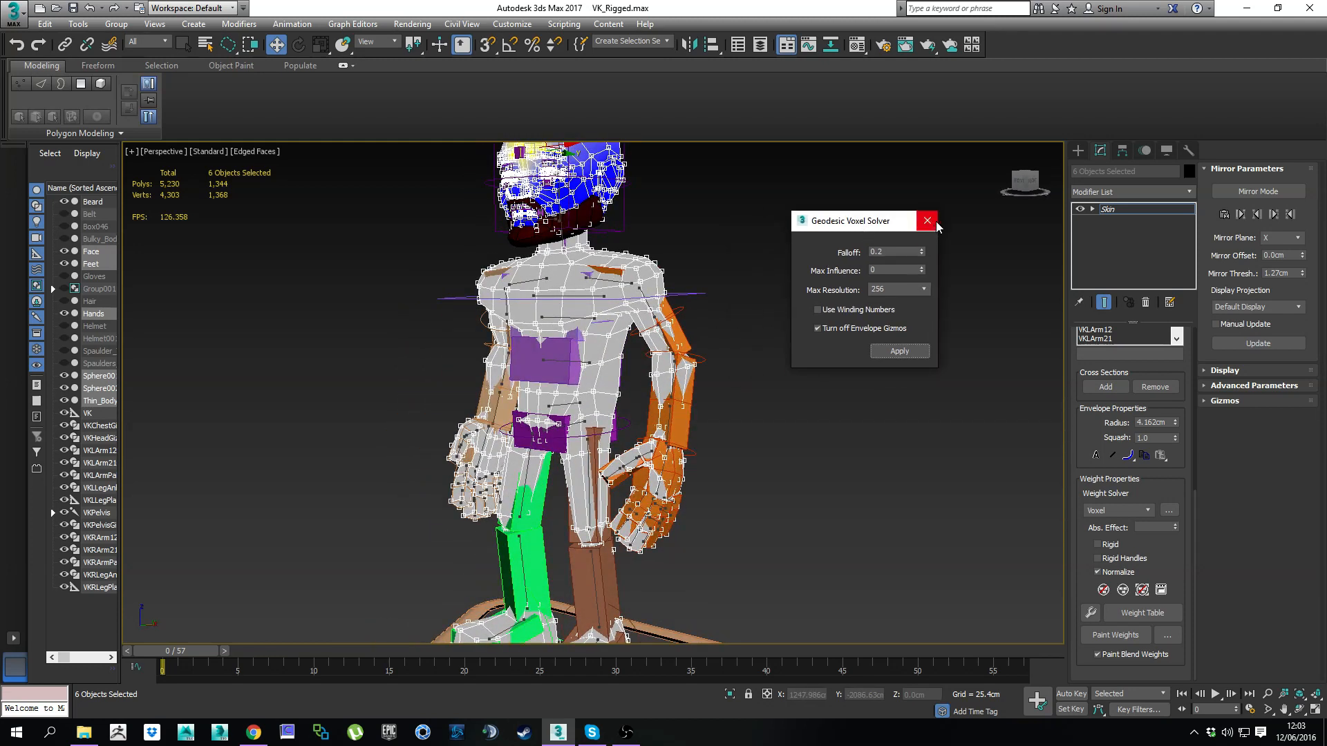
pyautogui.moveTo(927, 221)
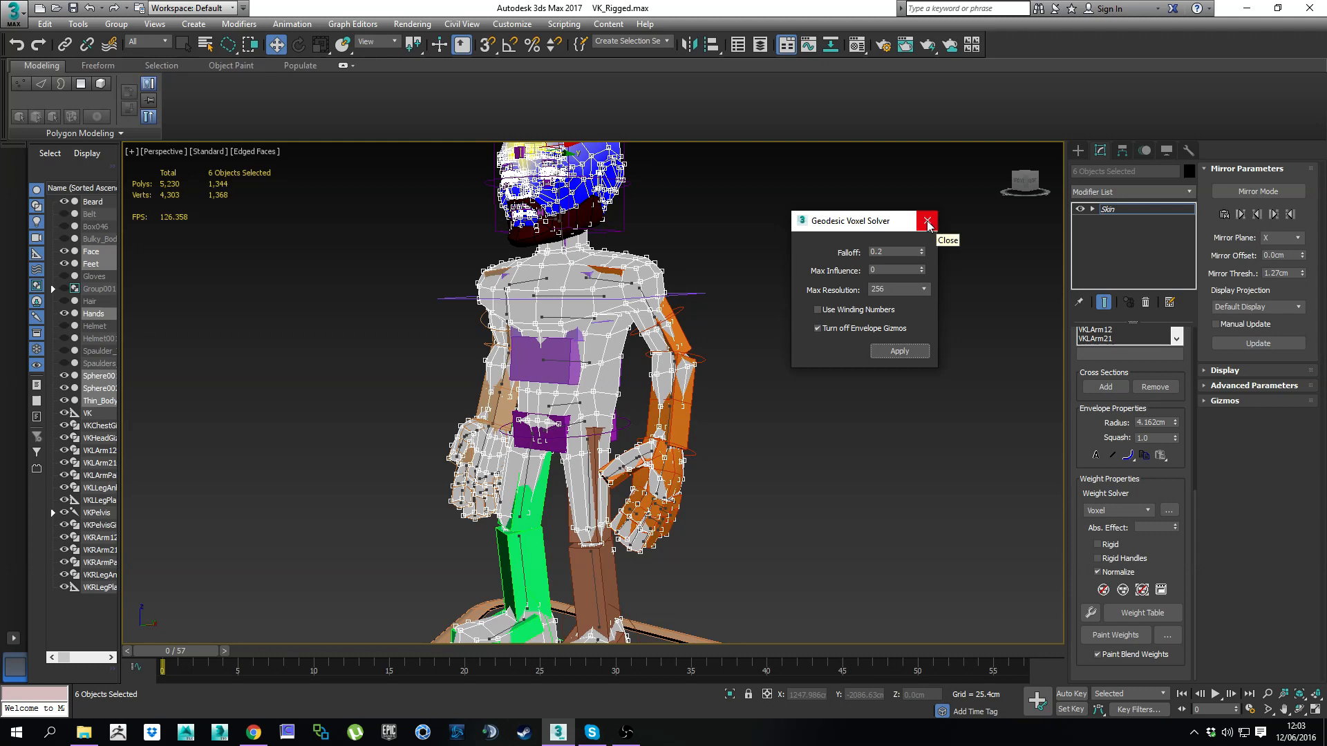
pyautogui.click(927, 221)
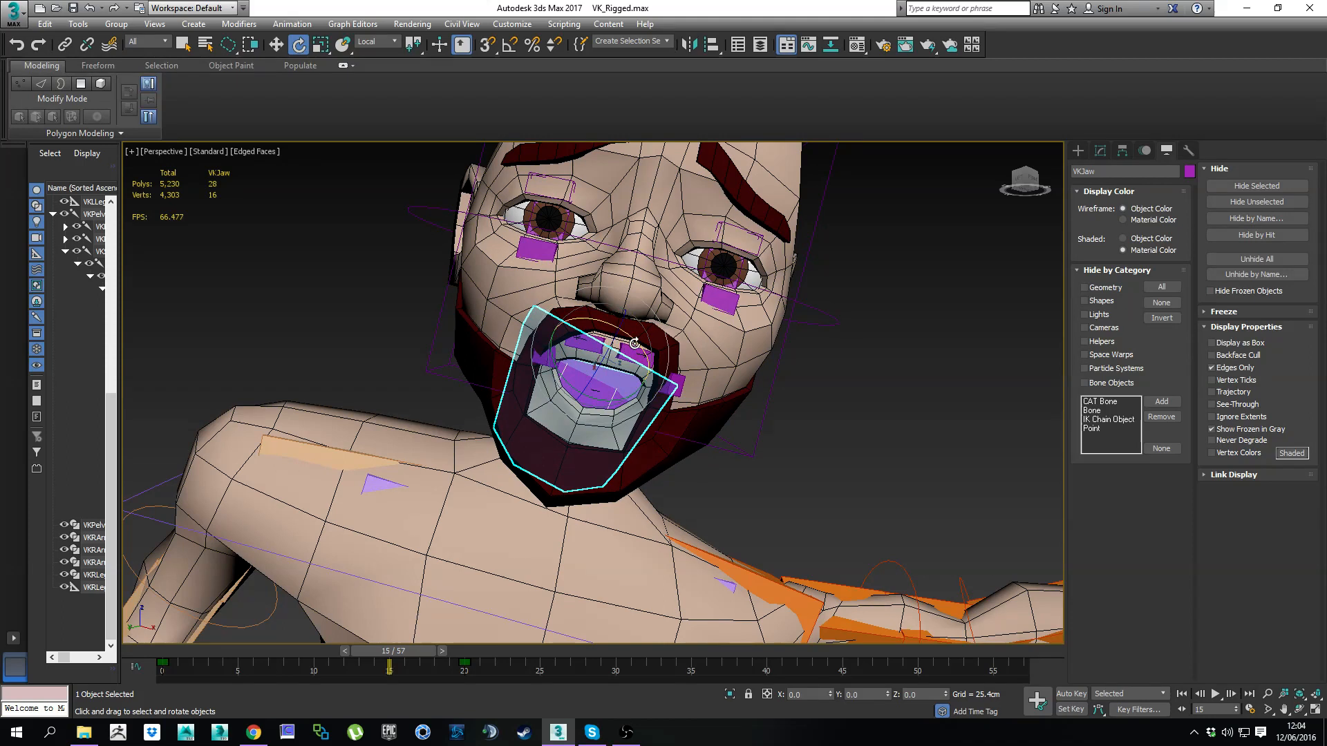
# Step: Rotate VKJaw to open the mouth and move the VKL_Lid1 eyelid bone
pyautogui.moveTo(630, 342); pyautogui.dragTo(592, 287)
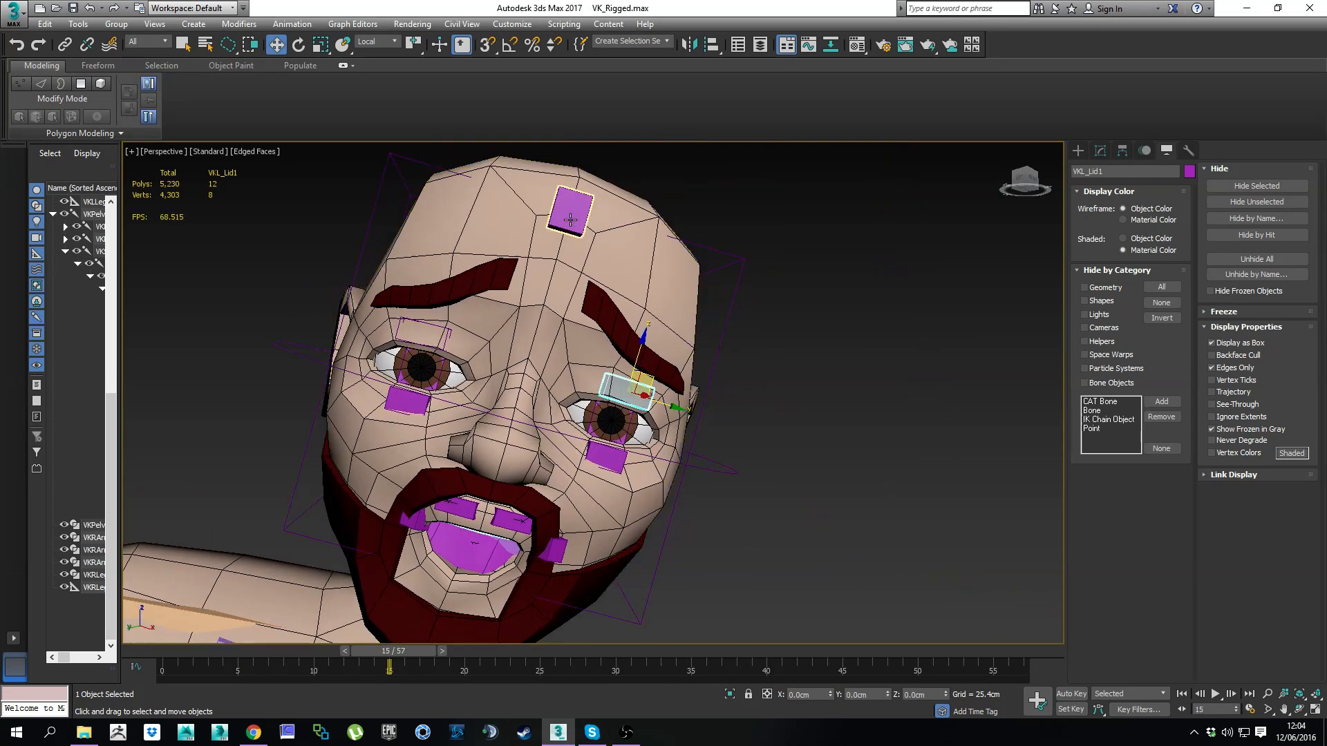
pyautogui.moveTo(571, 215); pyautogui.dragTo(516, 415)
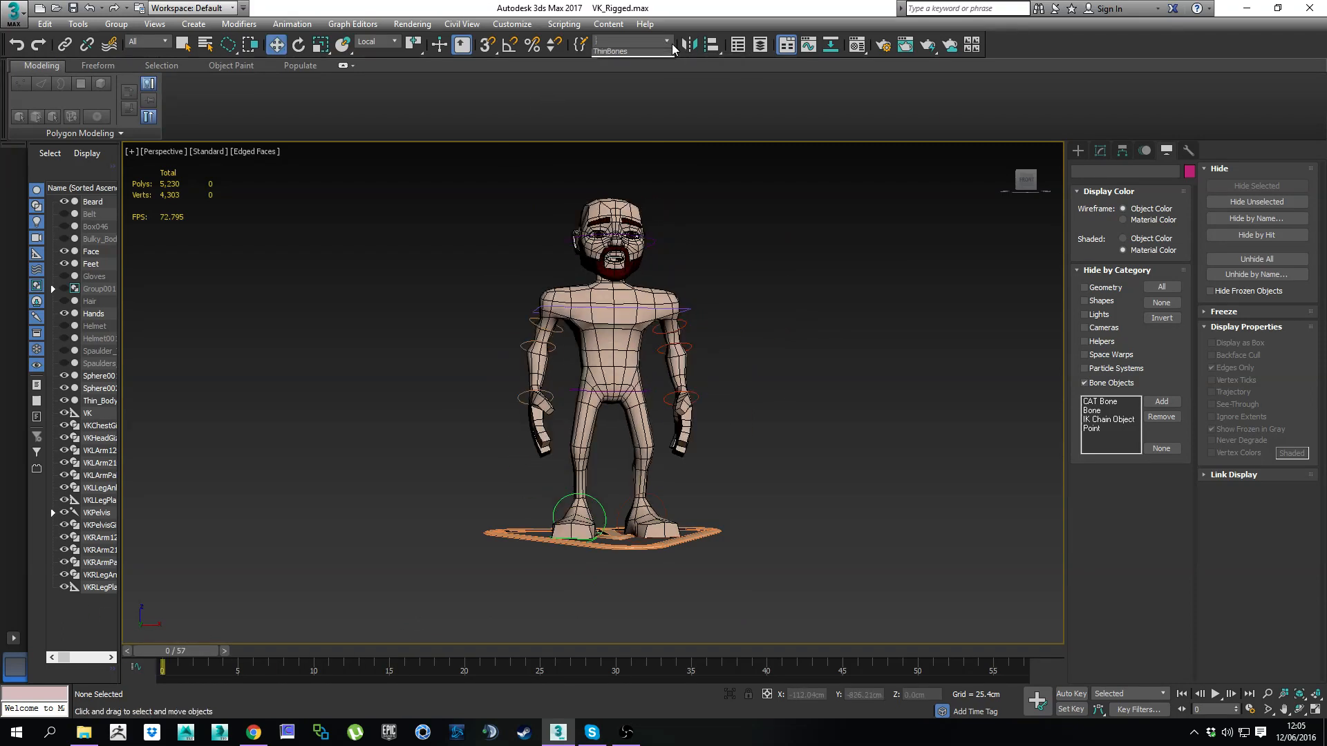
# Step: Switch the six meshes' Weight Solver to Heatmap and apply the Heat Map Solver
pyautogui.click(630, 42)
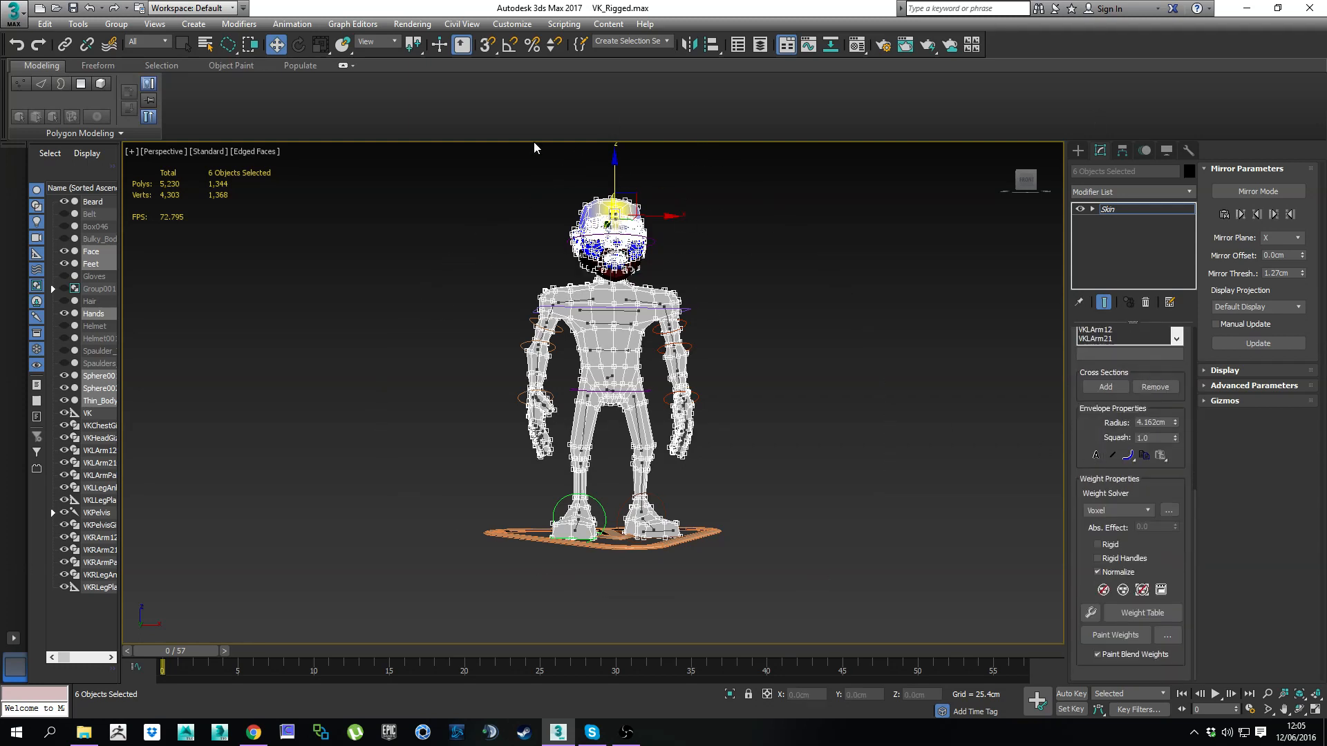
pyautogui.click(1116, 510)
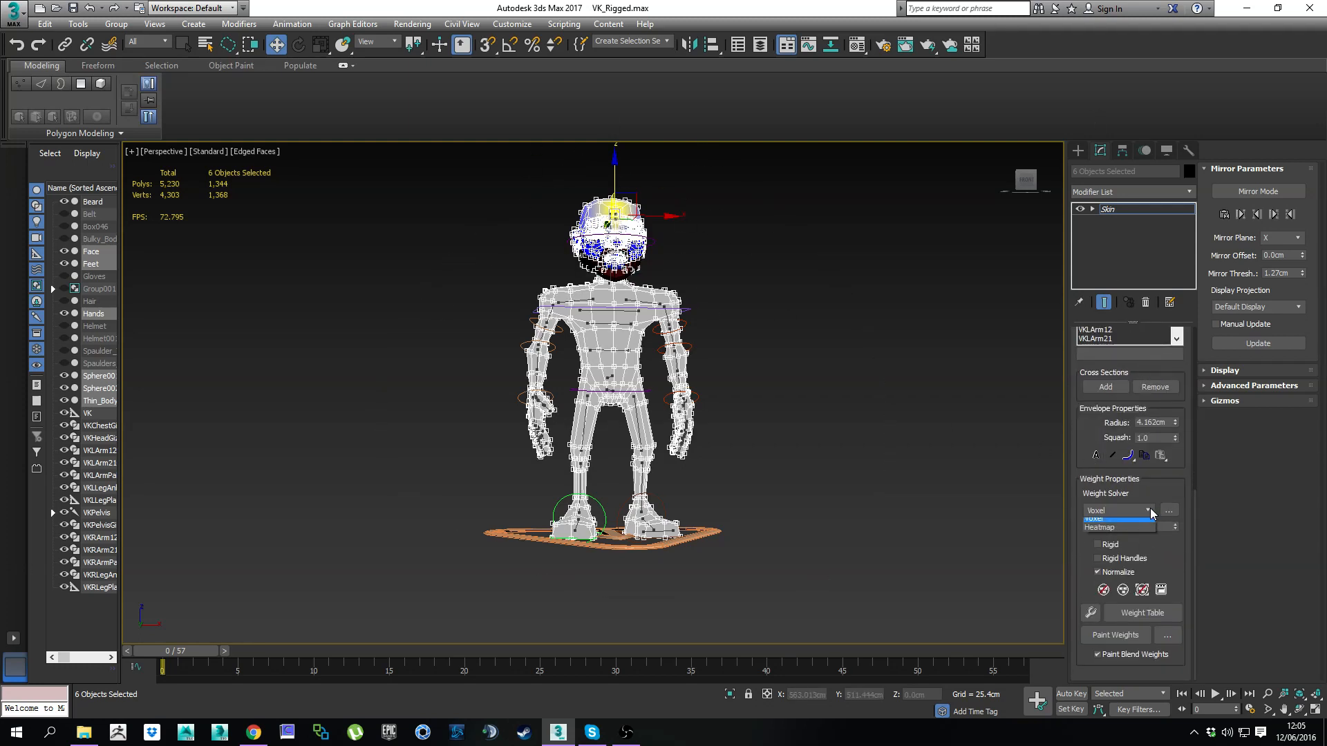
pyautogui.click(1116, 527)
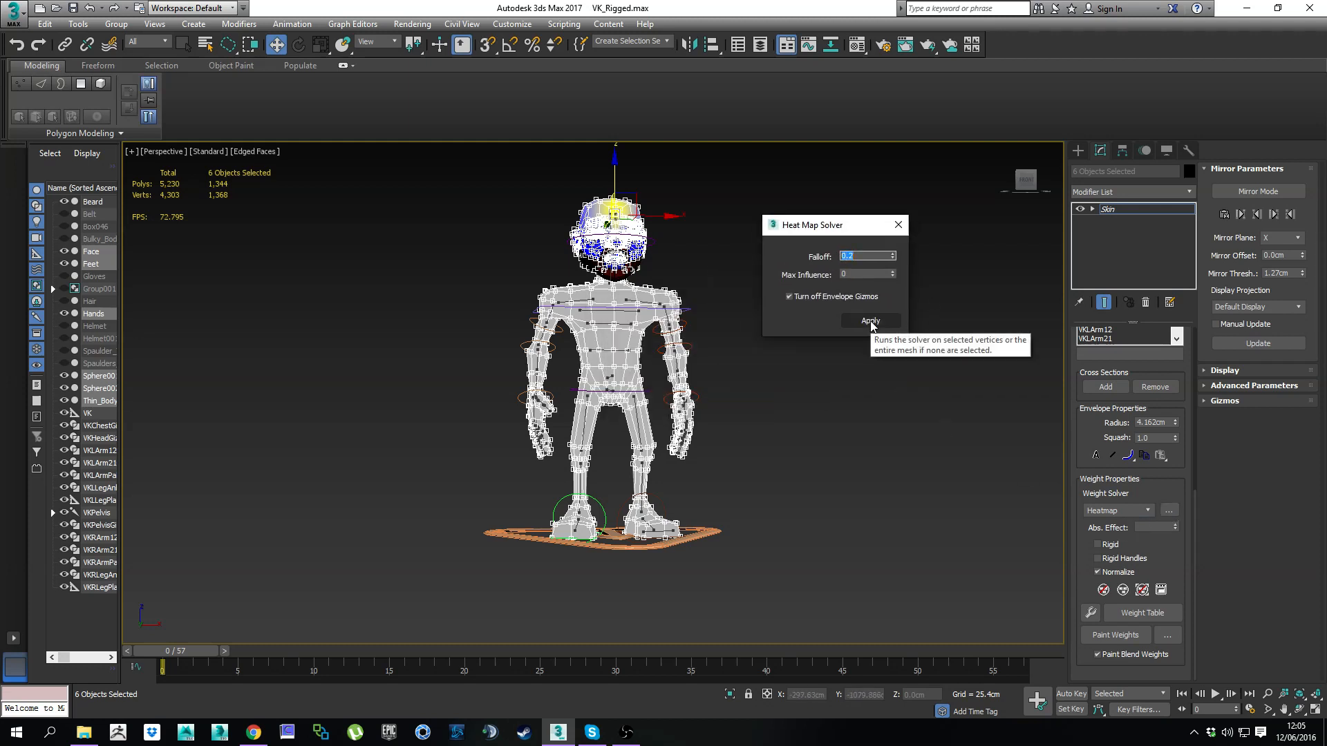
pyautogui.click(869, 321)
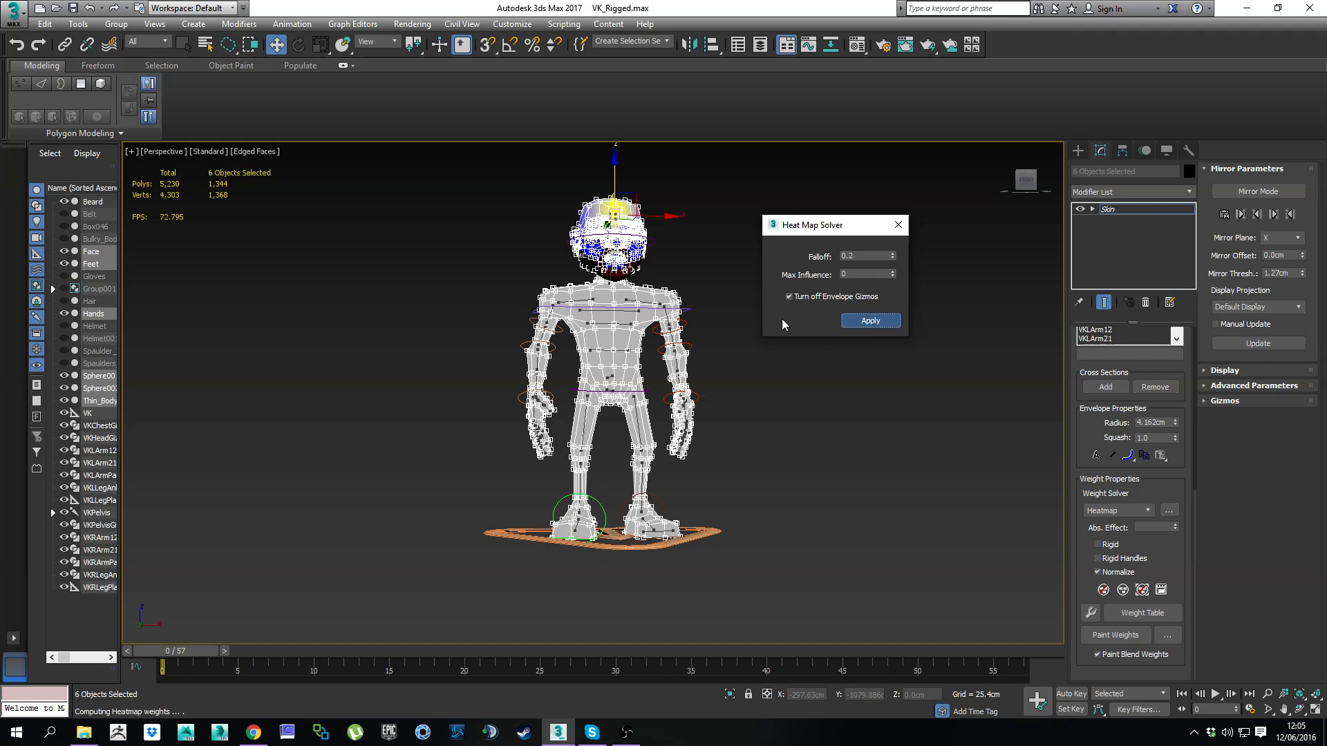
pyautogui.moveTo(254, 516)
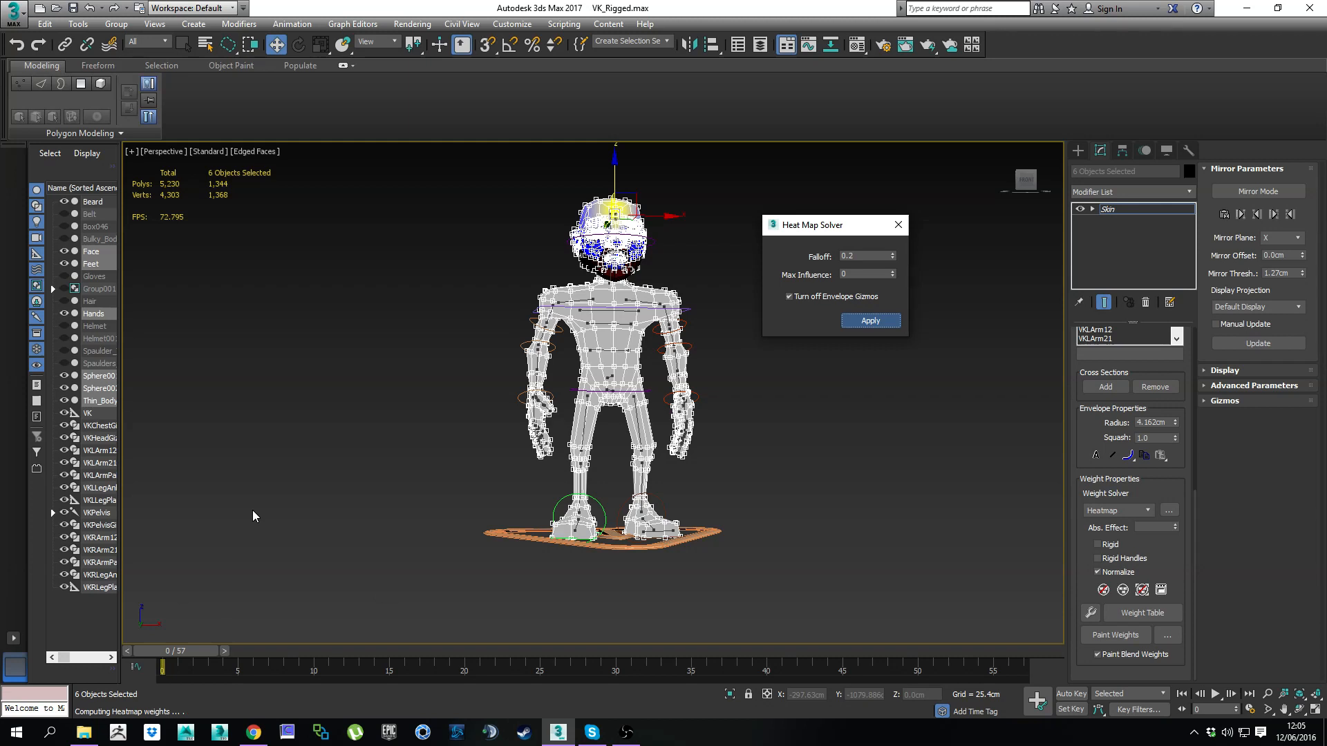
pyautogui.moveTo(700, 312)
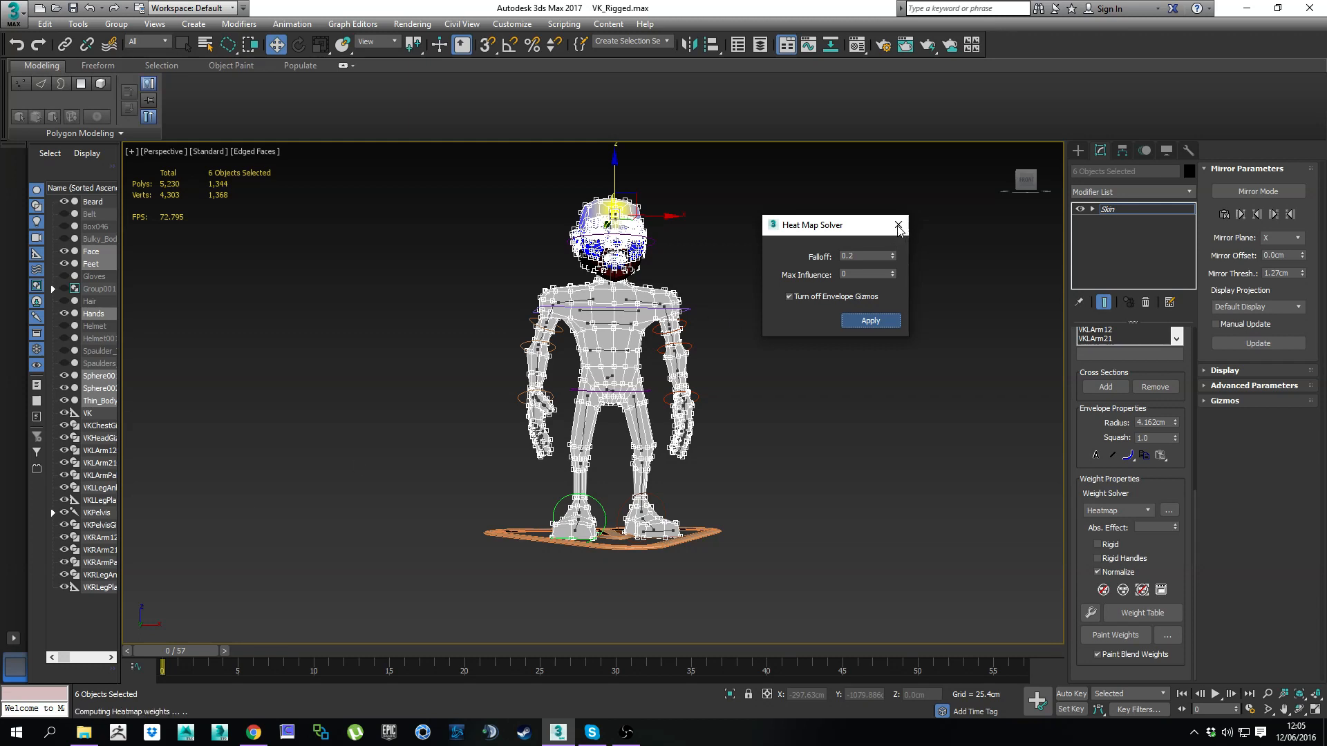
pyautogui.moveTo(163, 711)
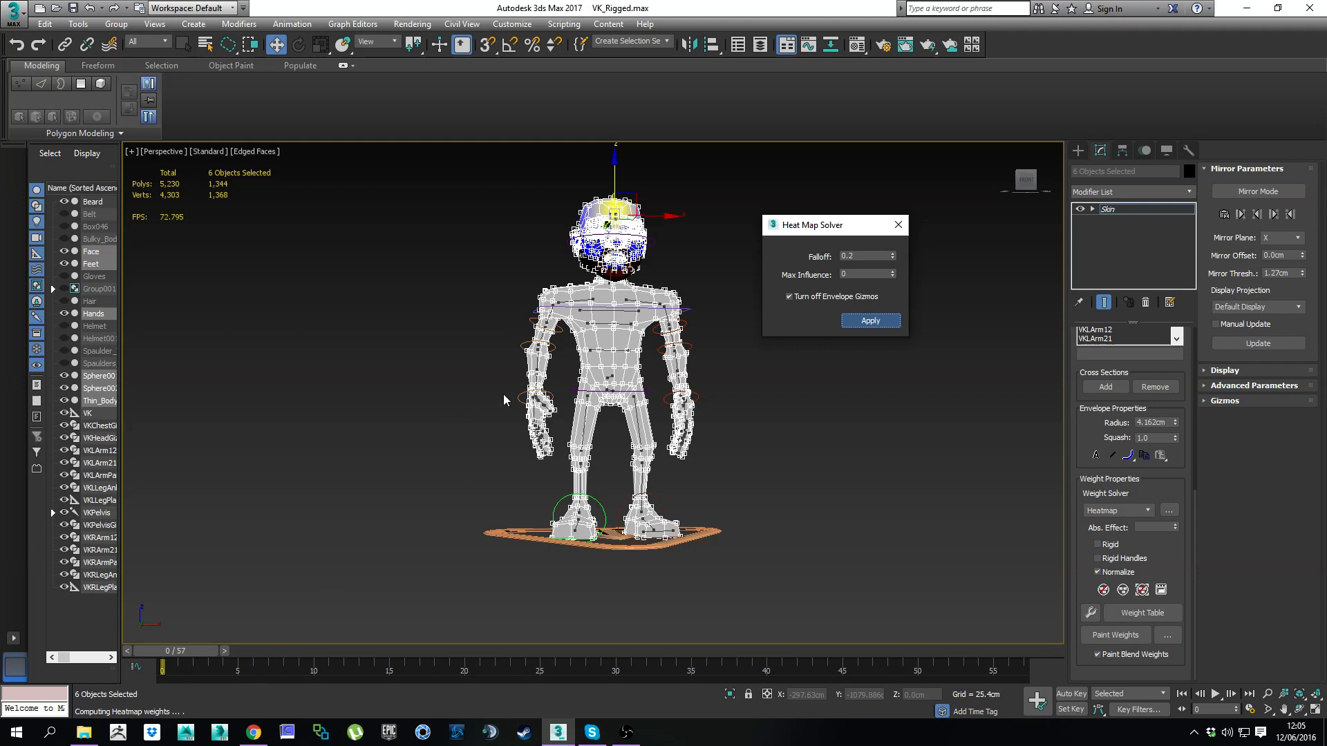
pyautogui.moveTo(272, 407)
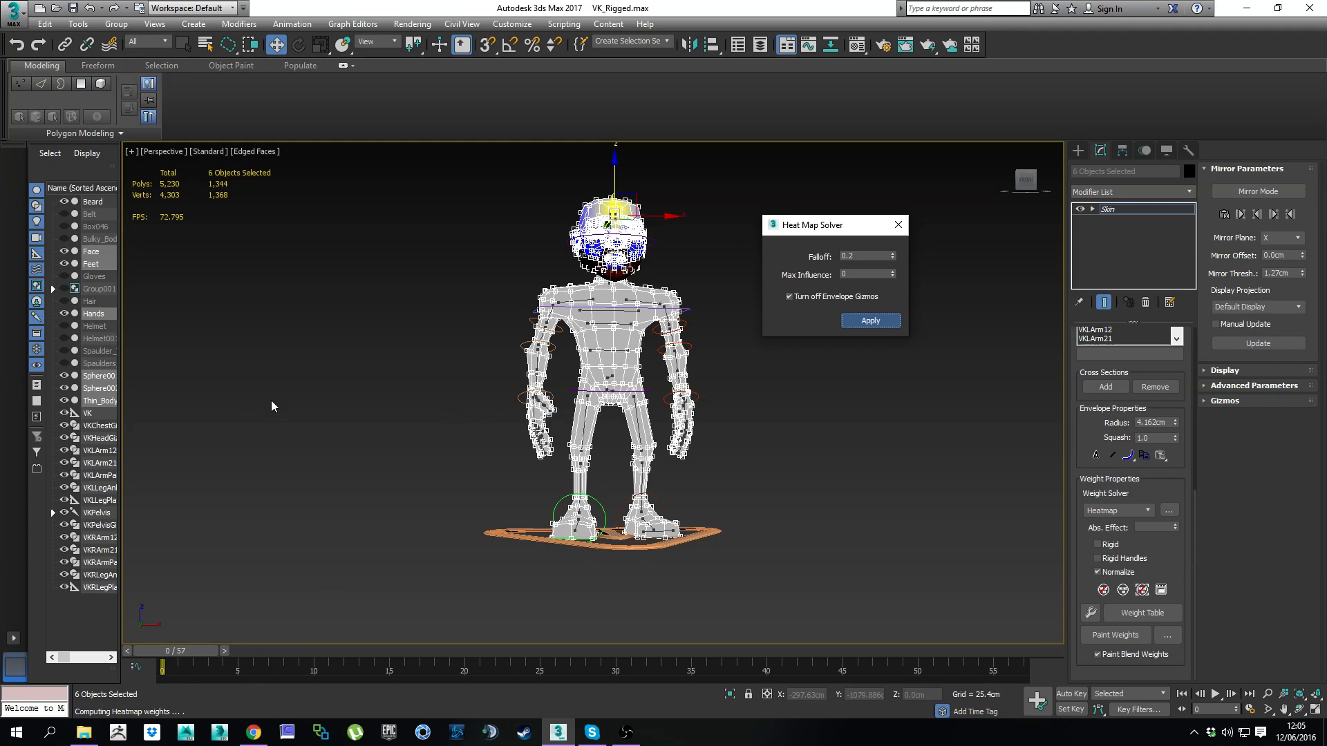
pyautogui.moveTo(237, 442)
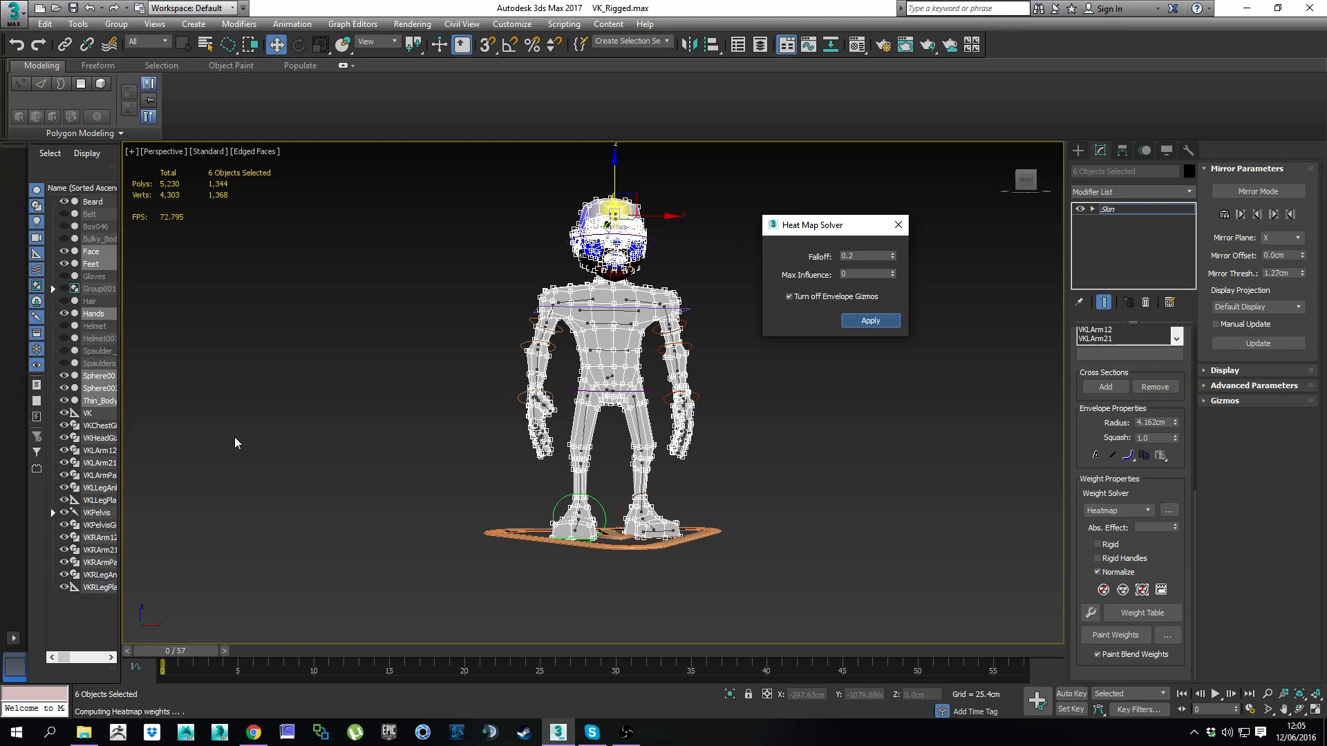
pyautogui.moveTo(285, 656)
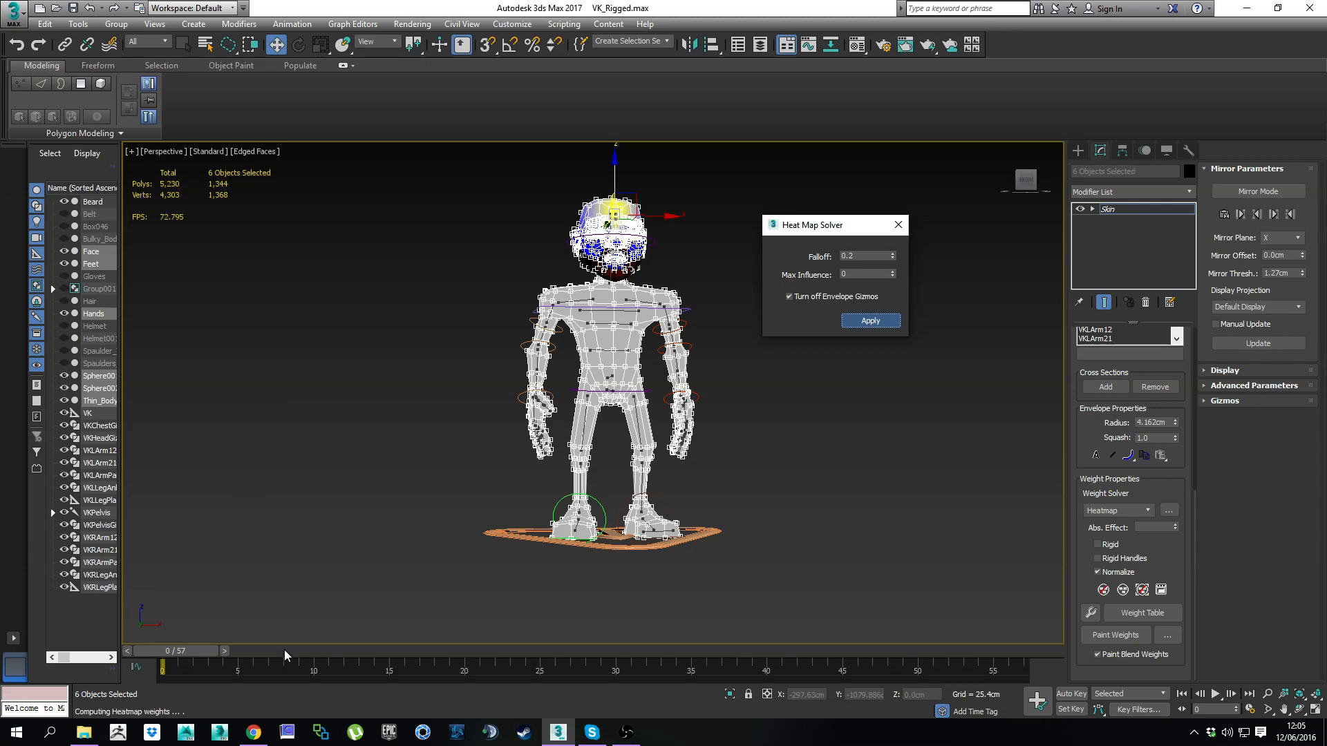
pyautogui.click(869, 321)
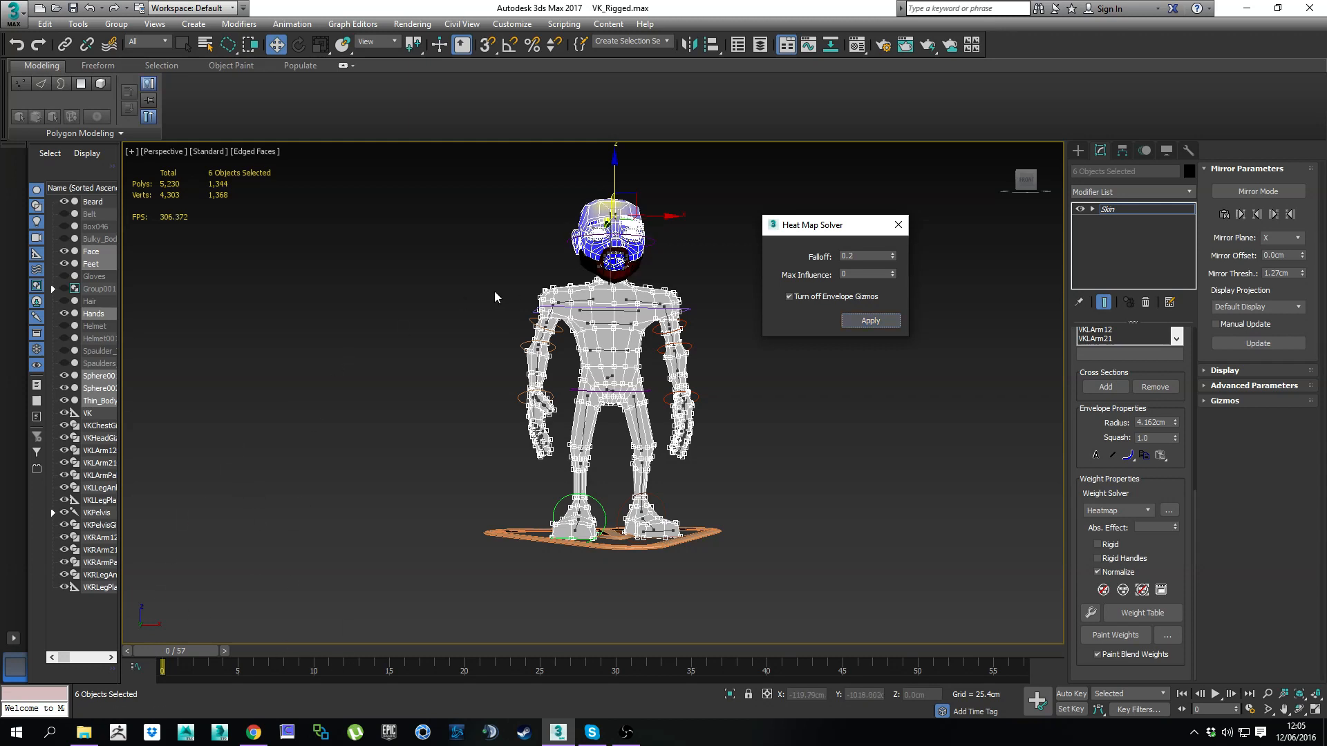
# Step: Close the Heat Map Solver dialog and move the Mid_Brow bone to deform the forehead
pyautogui.click(869, 320)
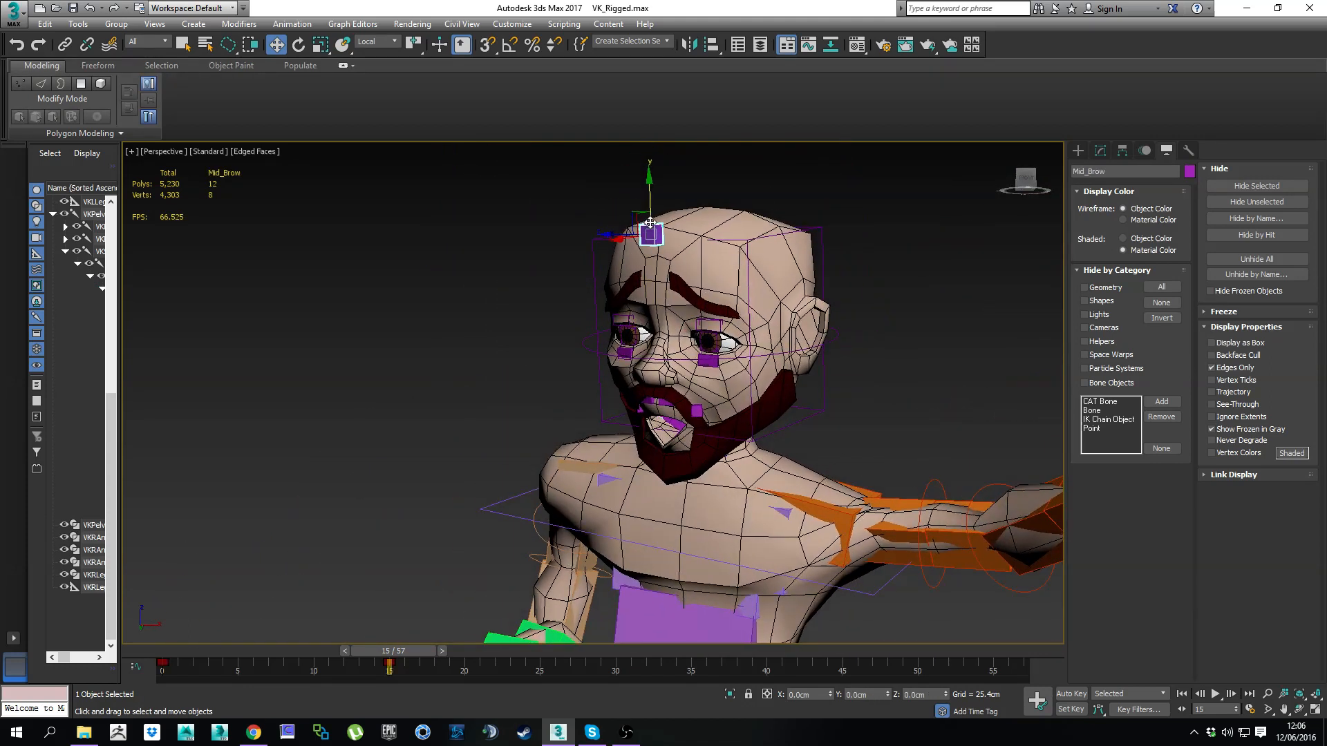
pyautogui.moveTo(650, 224); pyautogui.dragTo(664, 385)
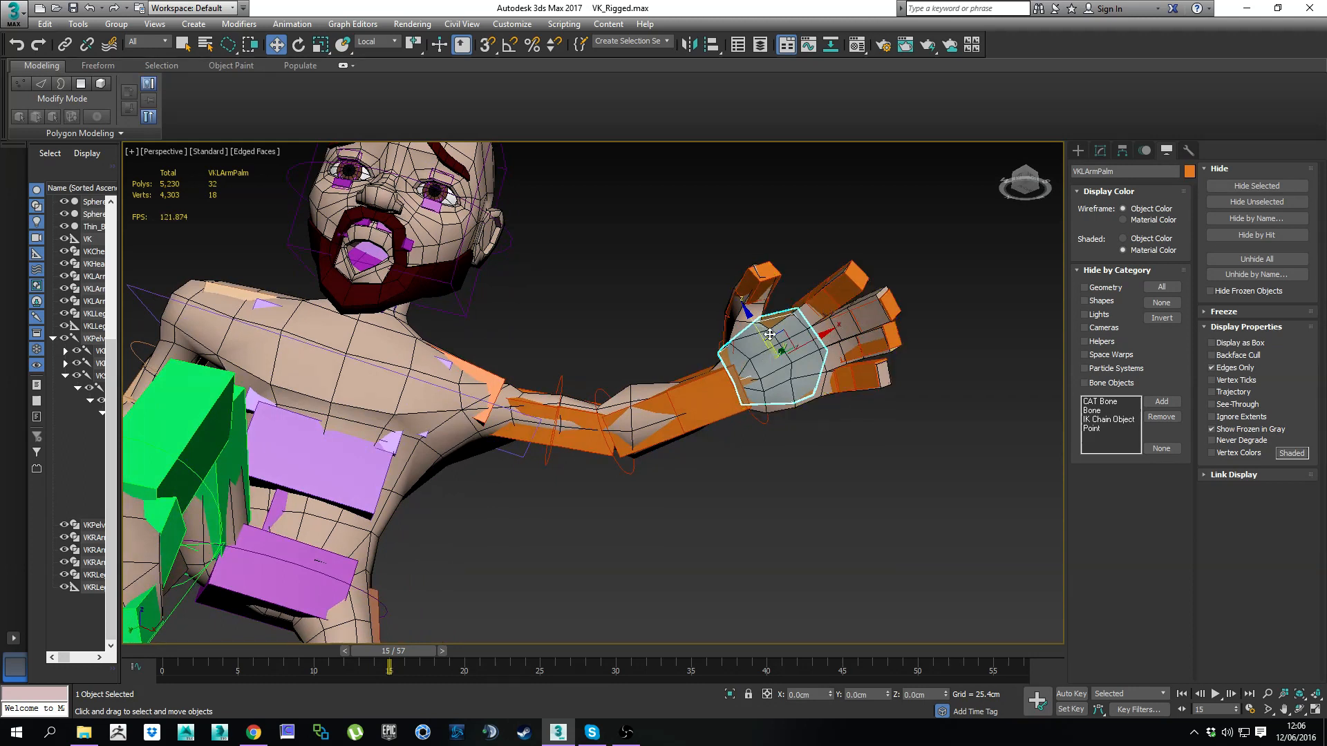
# Step: Lower the Digit1–5 Spread on VKLArmPalm from 53.5 to 21.7
pyautogui.rightClick(770, 335)
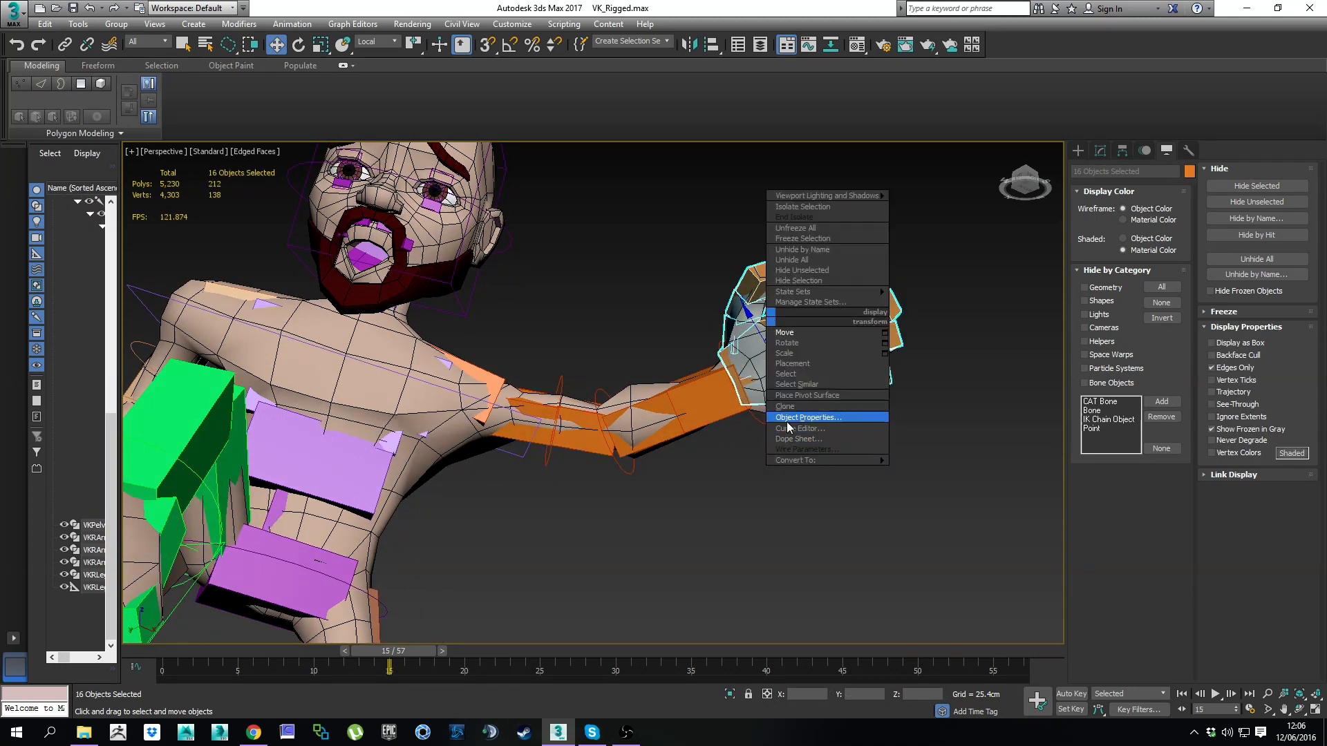
pyautogui.click(807, 417)
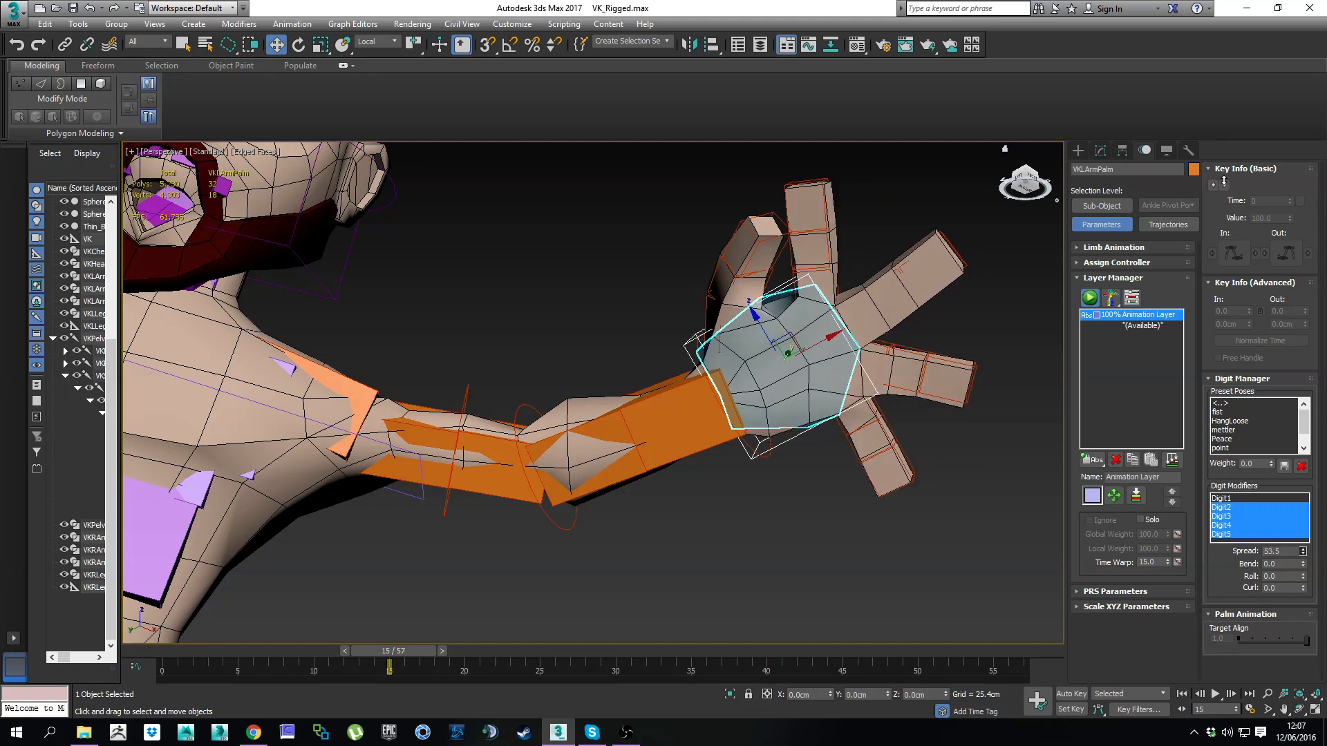
pyautogui.moveTo(1289, 550); pyautogui.dragTo(1289, 576)
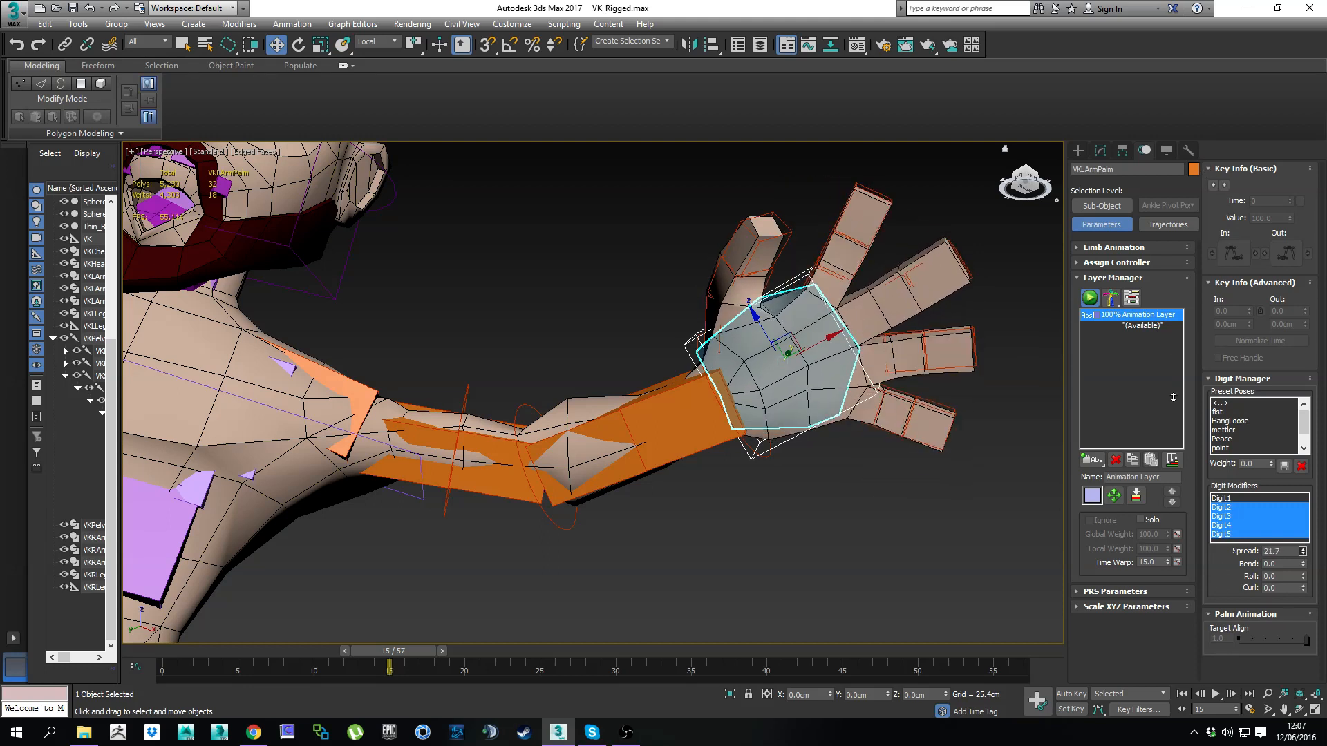